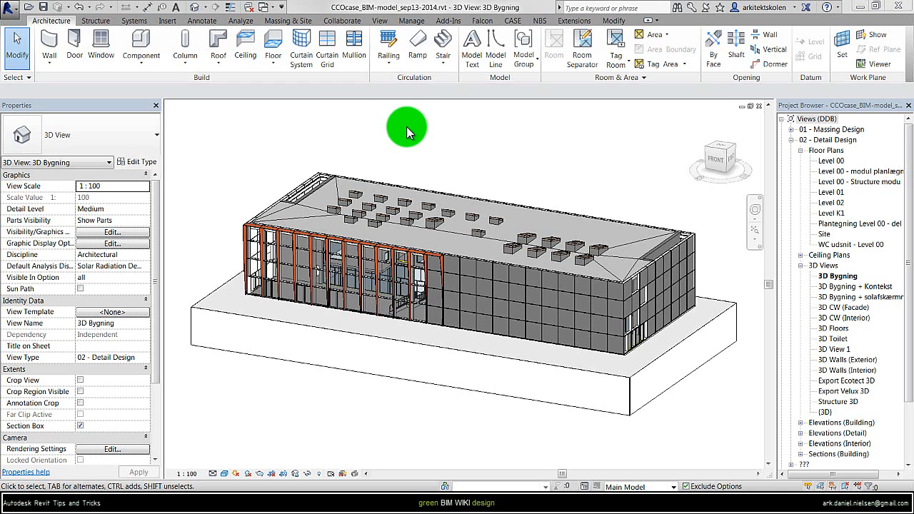
mouse_move(400, 138)
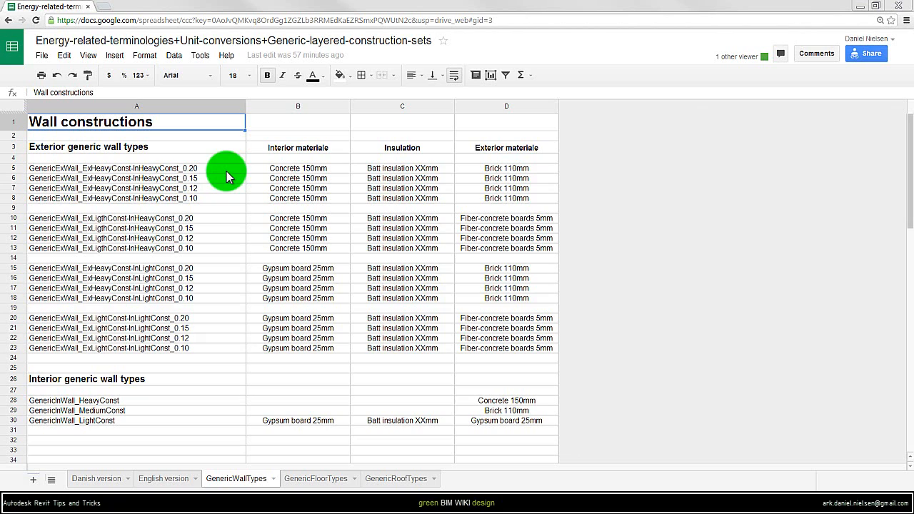
mouse_move(157, 289)
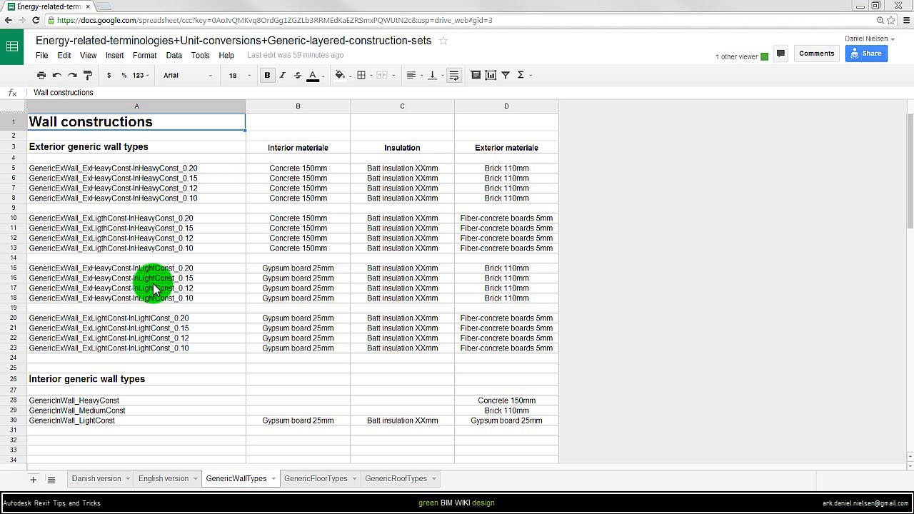
mouse_move(166, 177)
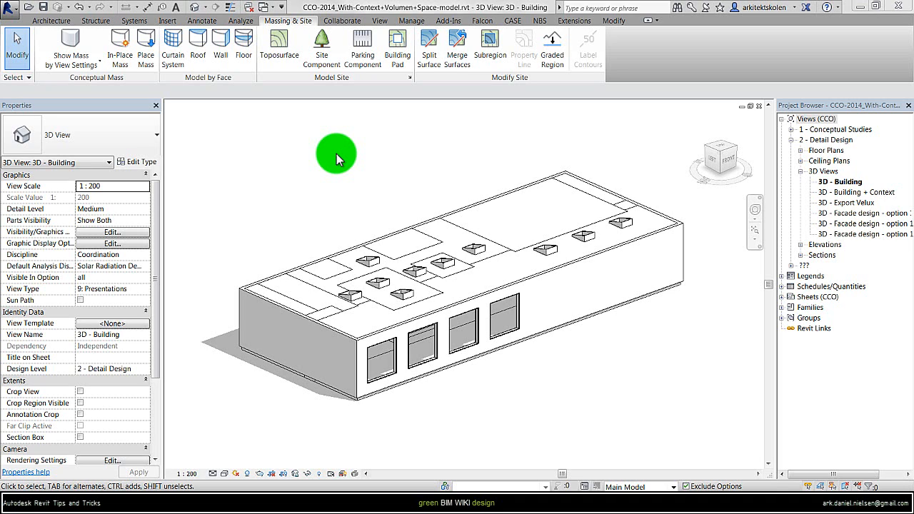
mouse_move(362, 157)
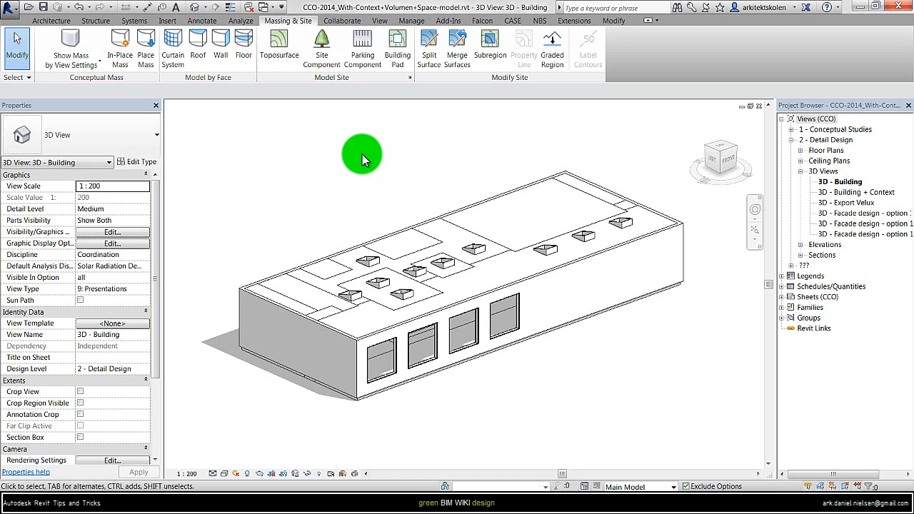
mouse_move(544, 277)
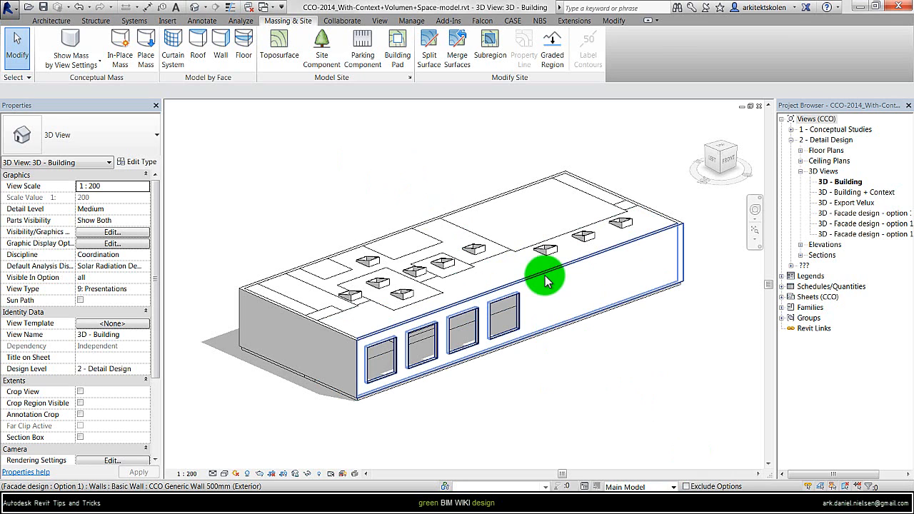
Duplicate the generic exterior wall as CCO Brick-Insulation-Concrete Wall 500mm (Exterior)
left_click(544, 277)
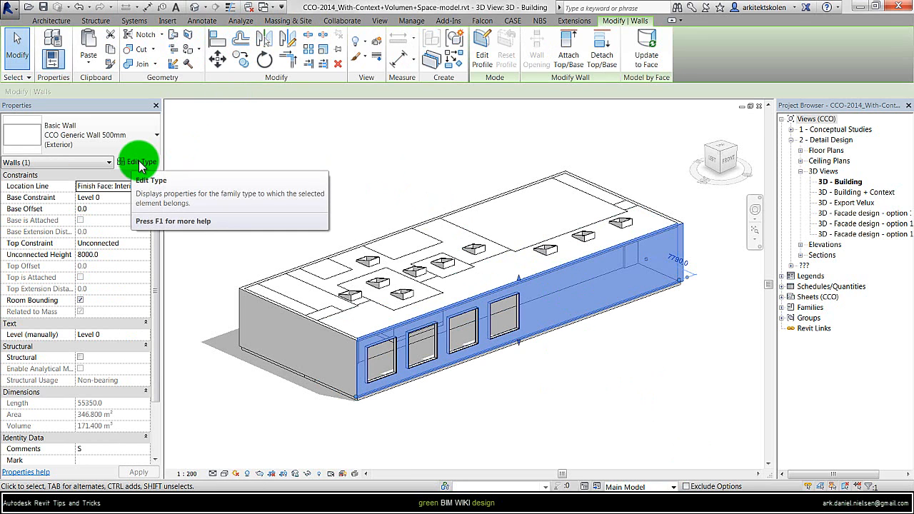
left_click(631, 155)
type("CCO Brick-Insolation-Concrete Wall")
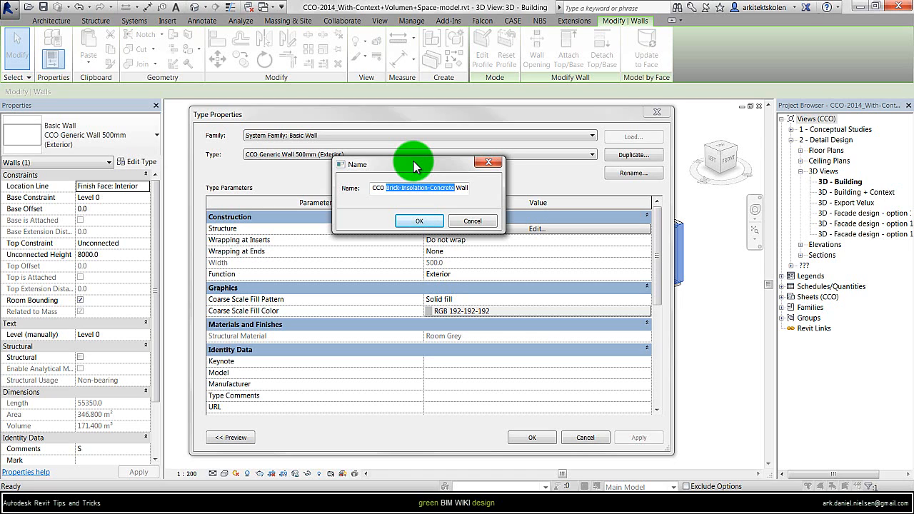
left_click(420, 220)
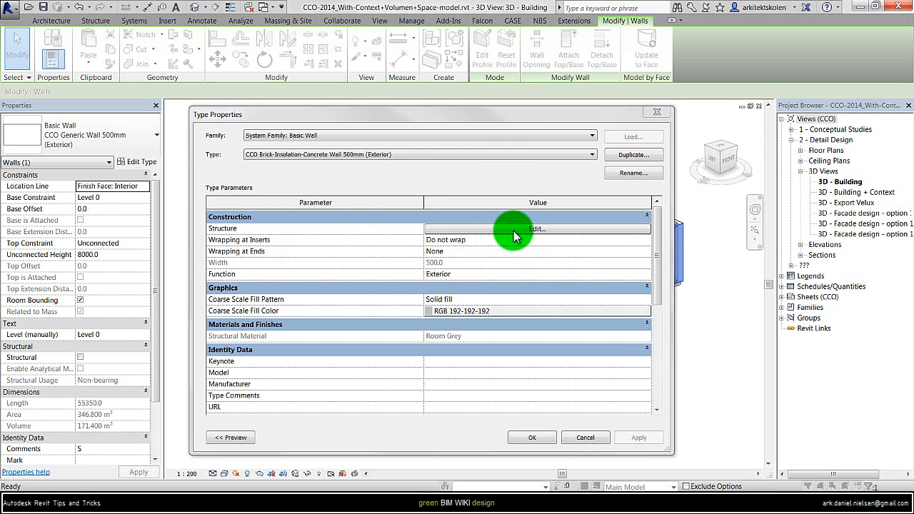
Insert two layers and set thicknesses 110 mm finish, 190 mm thermal/air, 200 mm structure
left_click(534, 229)
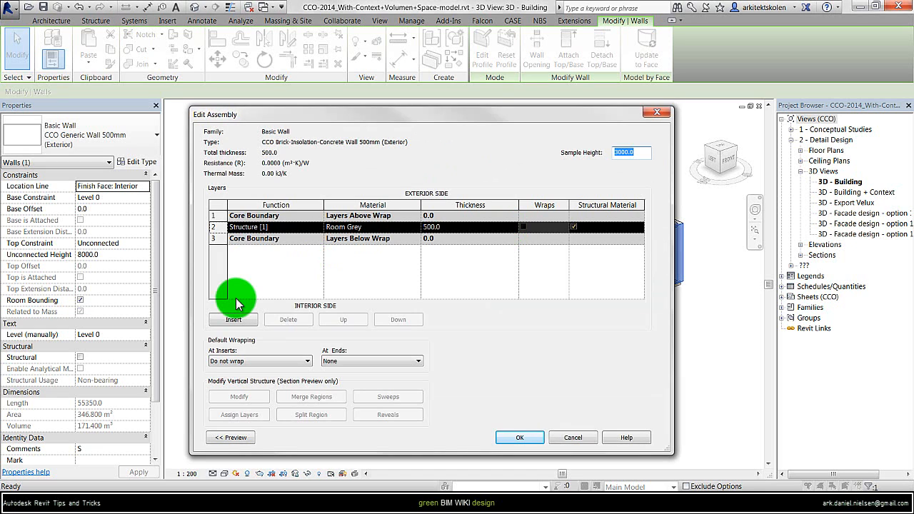
left_click(234, 320)
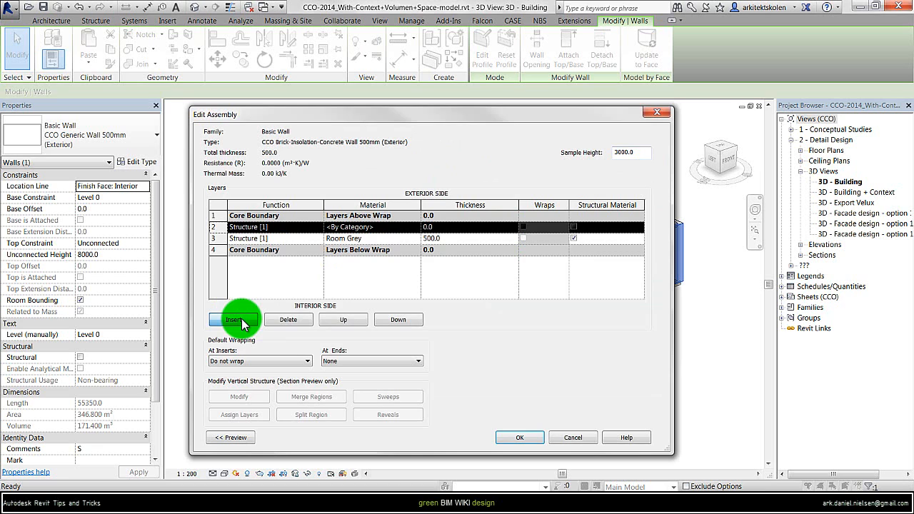
left_click(232, 320)
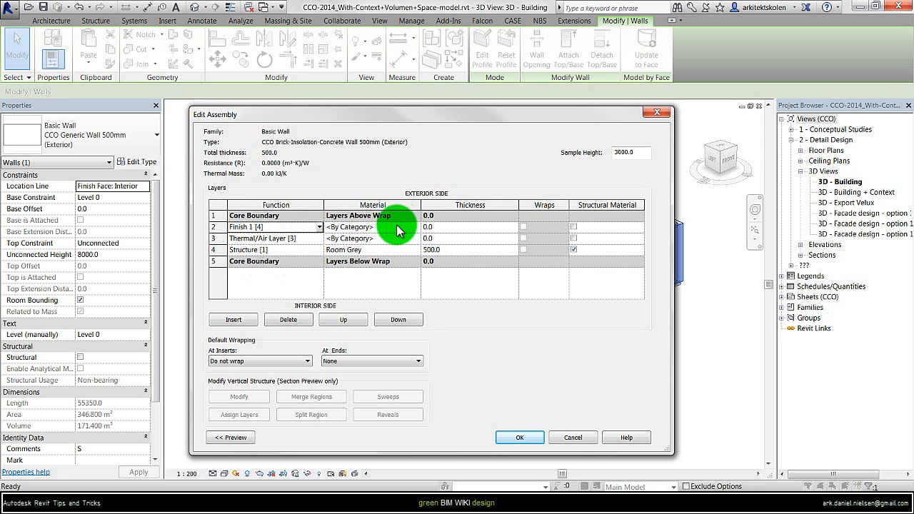
mouse_move(431, 254)
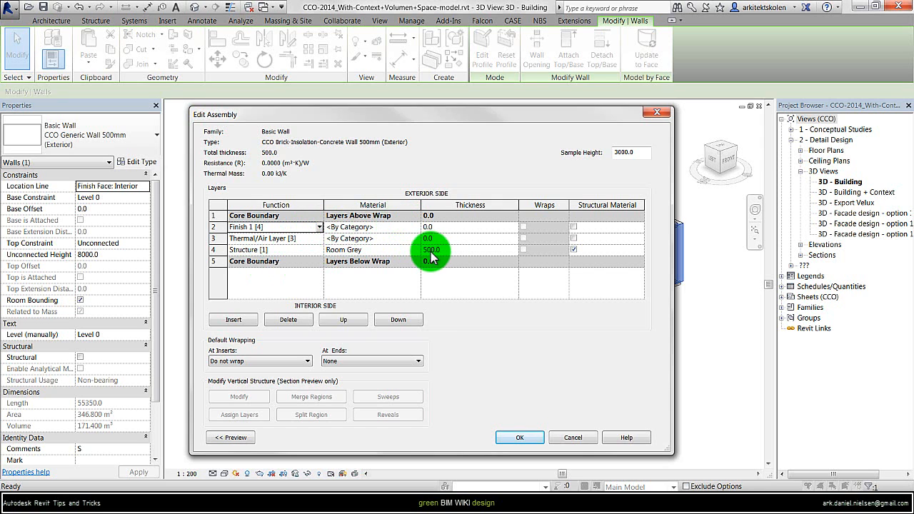
double_click(433, 248)
type("200")
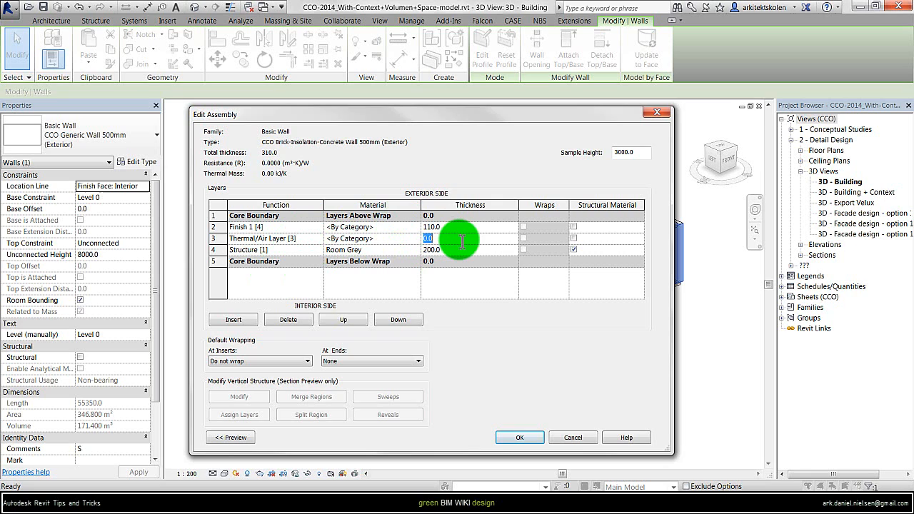
type("19")
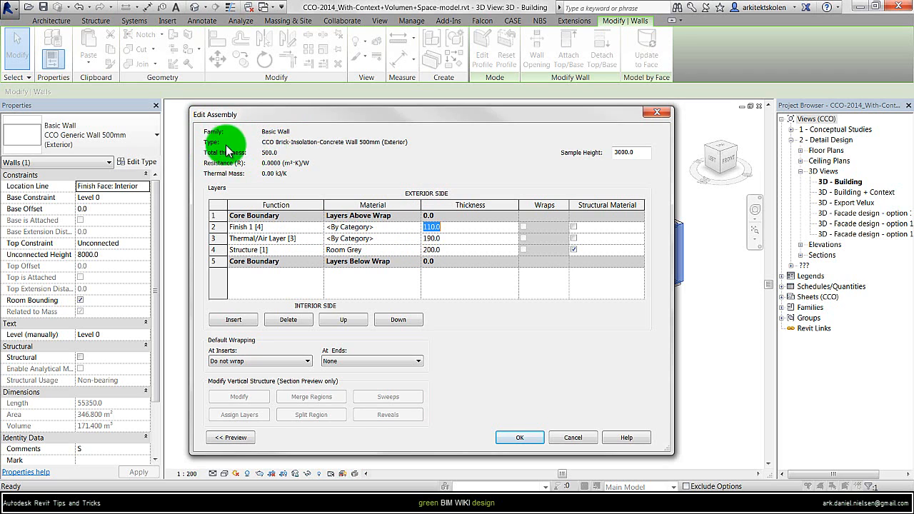
mouse_move(240, 171)
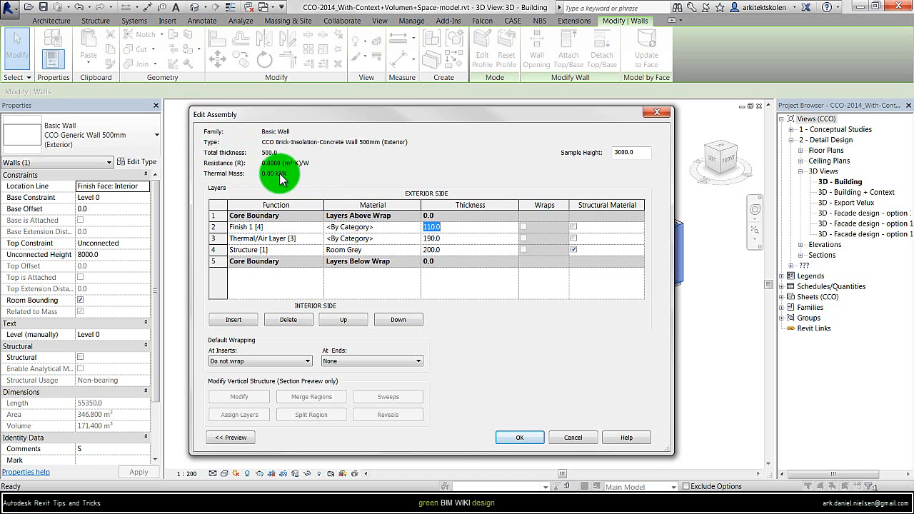
left_click(360, 225)
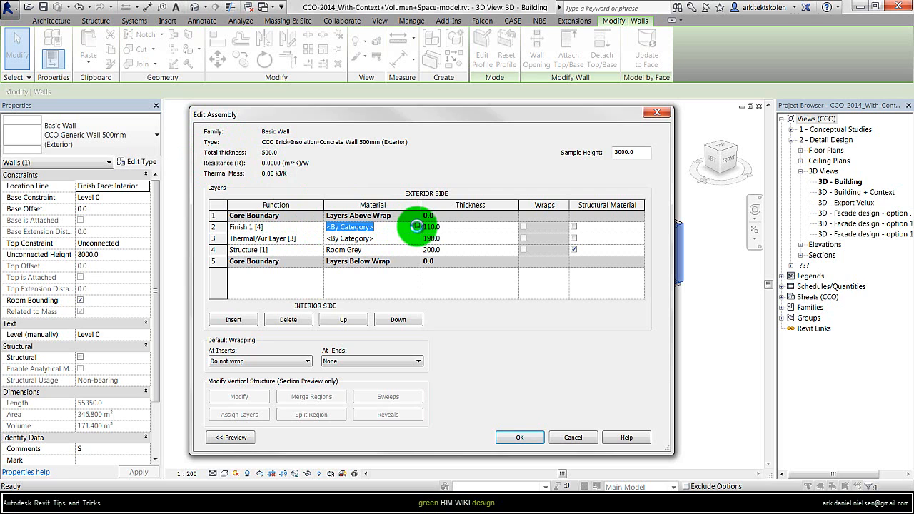
Add Brick, Common from DanEDU Materials to the finish layer, replacing the appearance, and view its Thermal tab
left_click(350, 226)
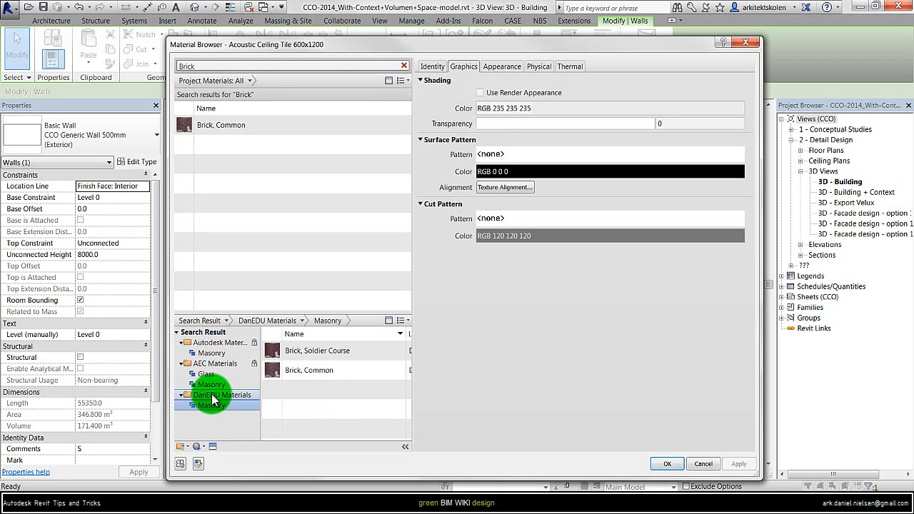
mouse_move(214, 401)
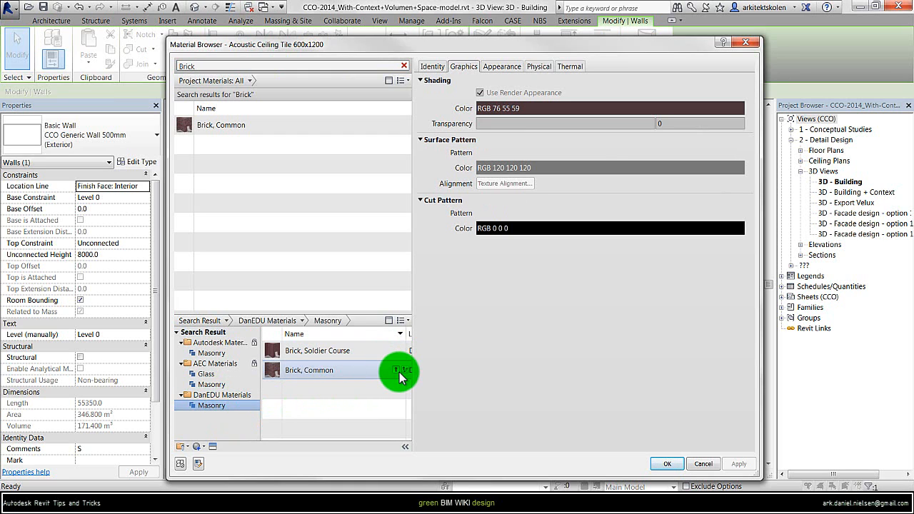
left_click(394, 370)
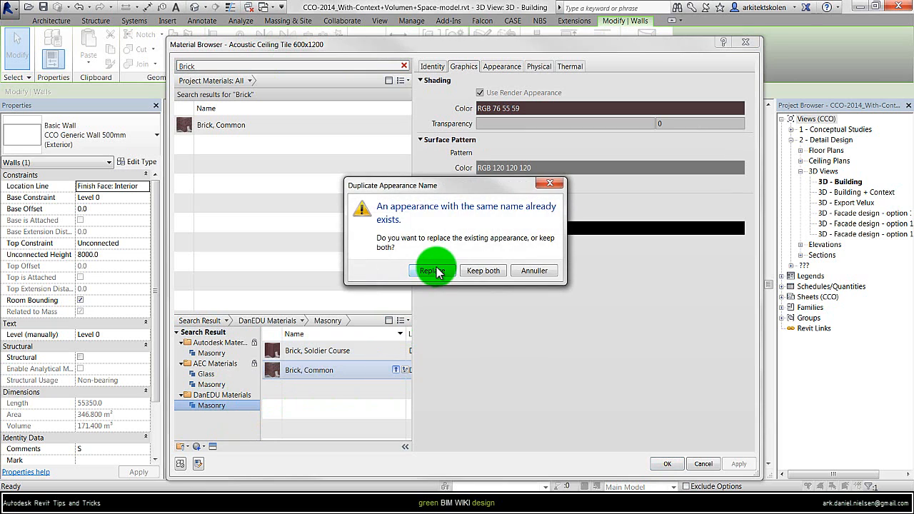
left_click(427, 271)
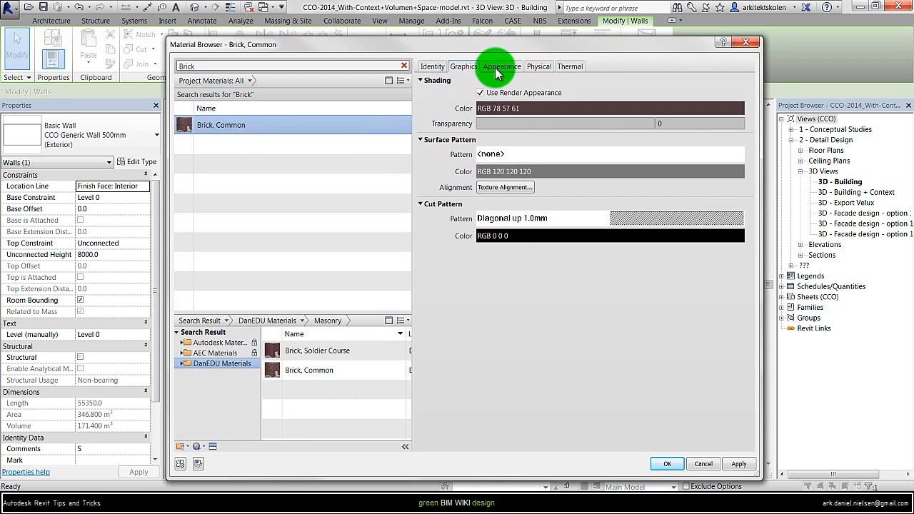
left_click(568, 66)
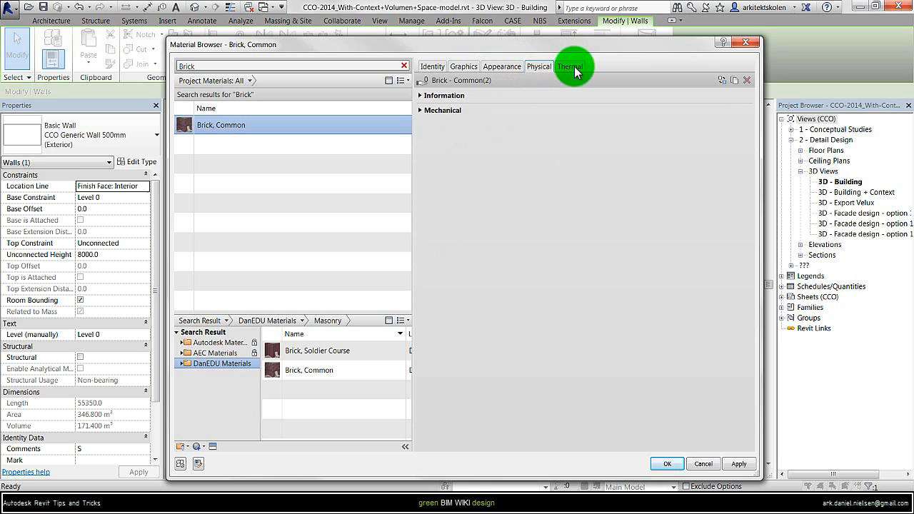
left_click(570, 65)
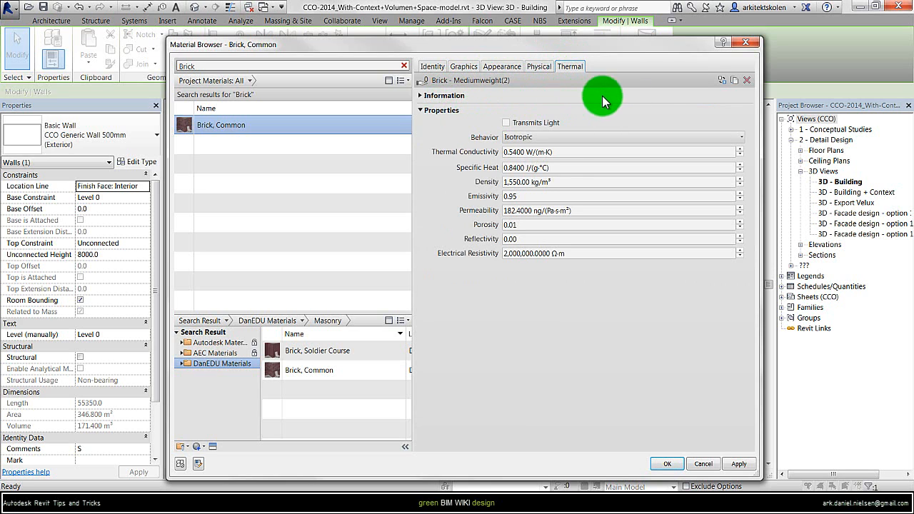
mouse_move(720, 80)
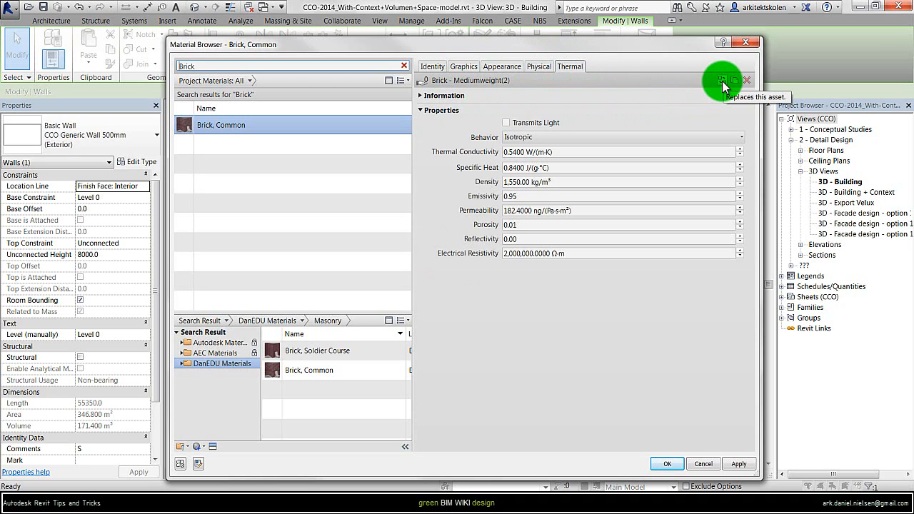
Search the Asset Browser for Brick, listing Brick - Mediumweight(1) and (2) document assets
left_click(720, 80)
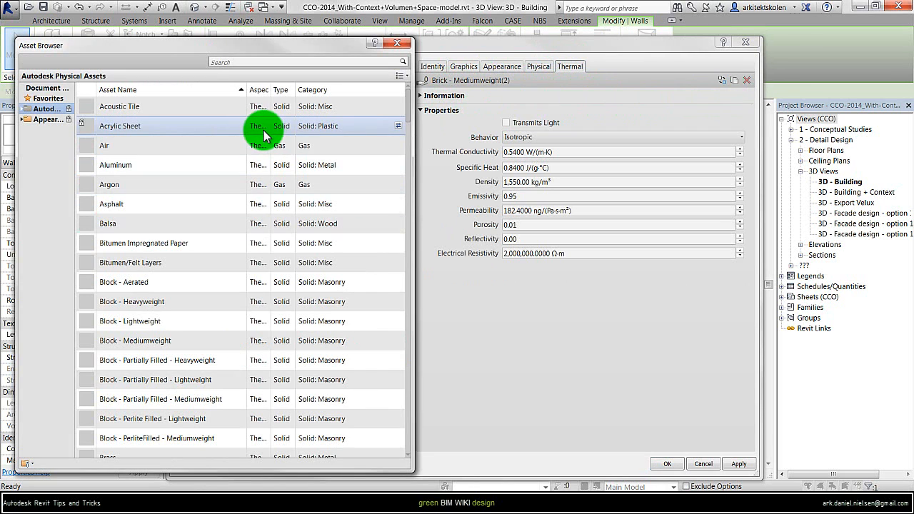
left_click(236, 61)
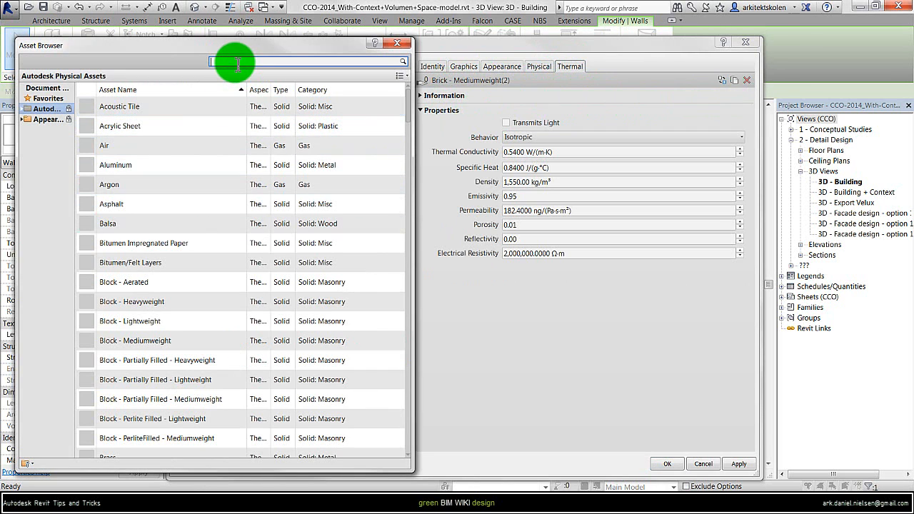
type("Brick")
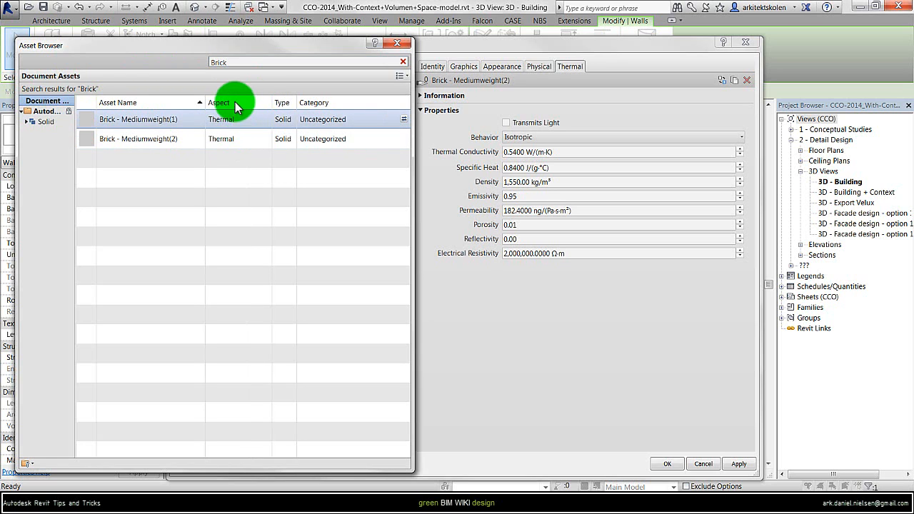
mouse_move(235, 121)
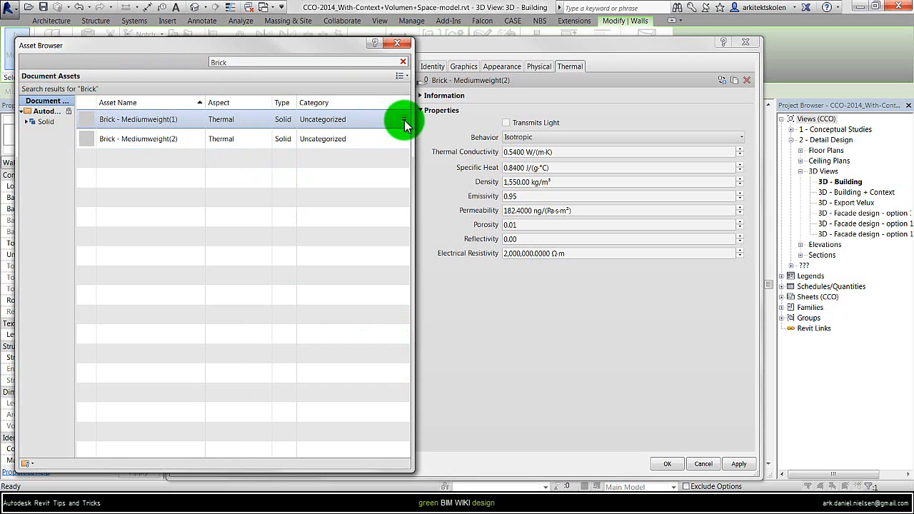
mouse_move(402, 120)
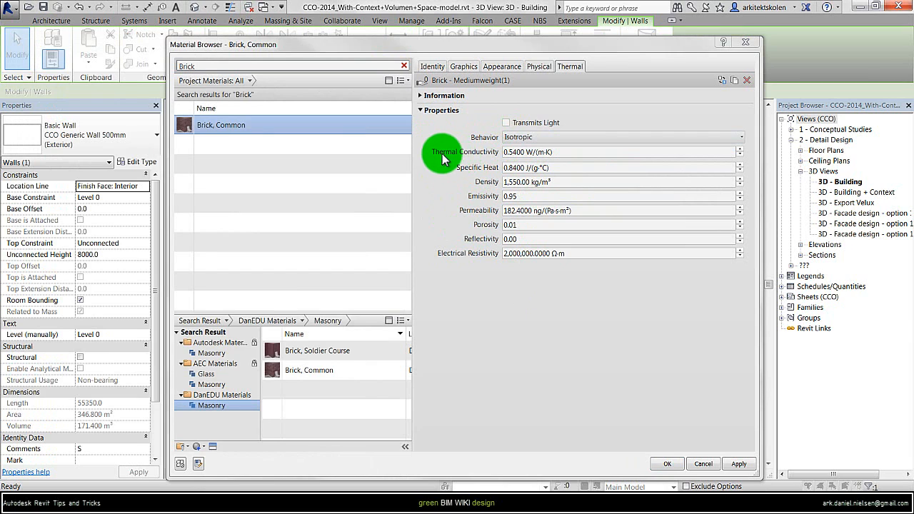
mouse_move(489, 150)
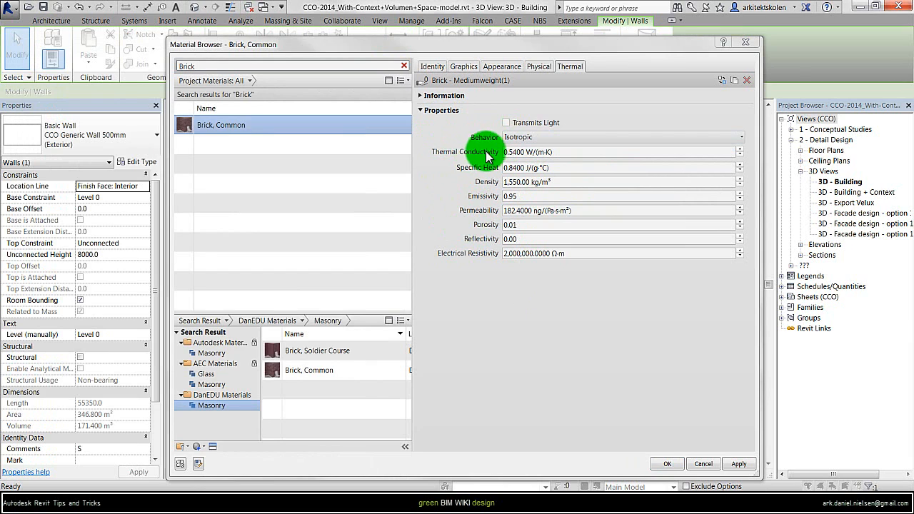
mouse_move(479, 187)
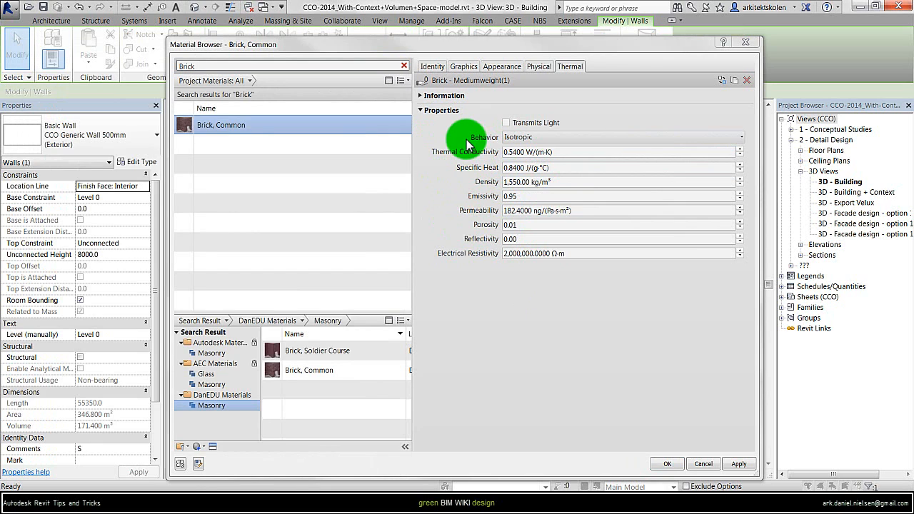
mouse_move(465, 174)
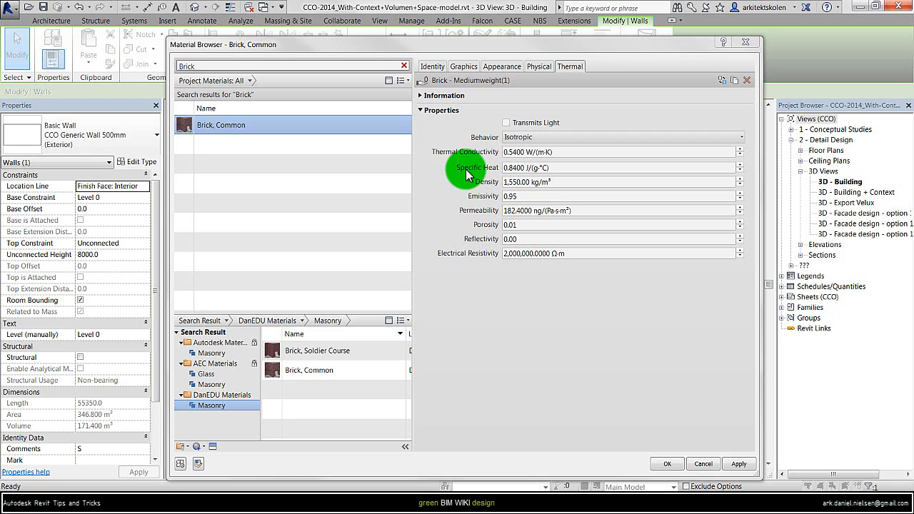
mouse_move(480, 134)
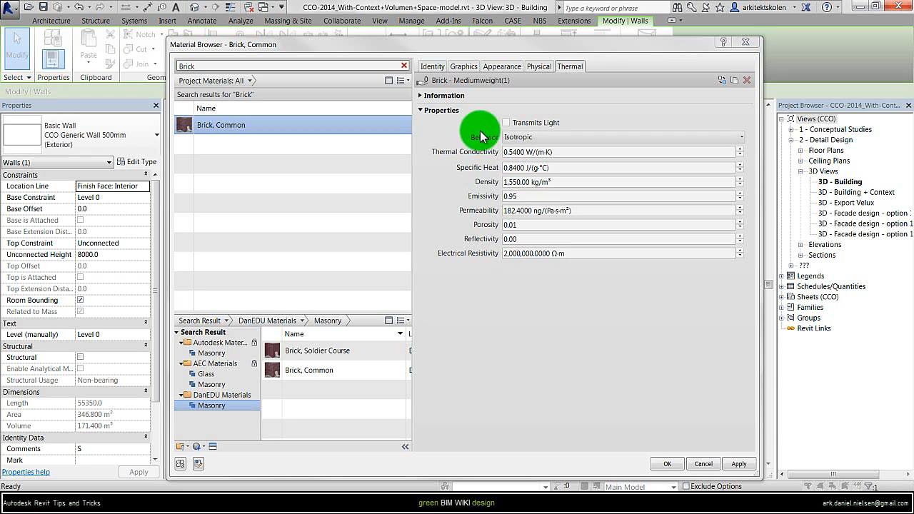
mouse_move(483, 188)
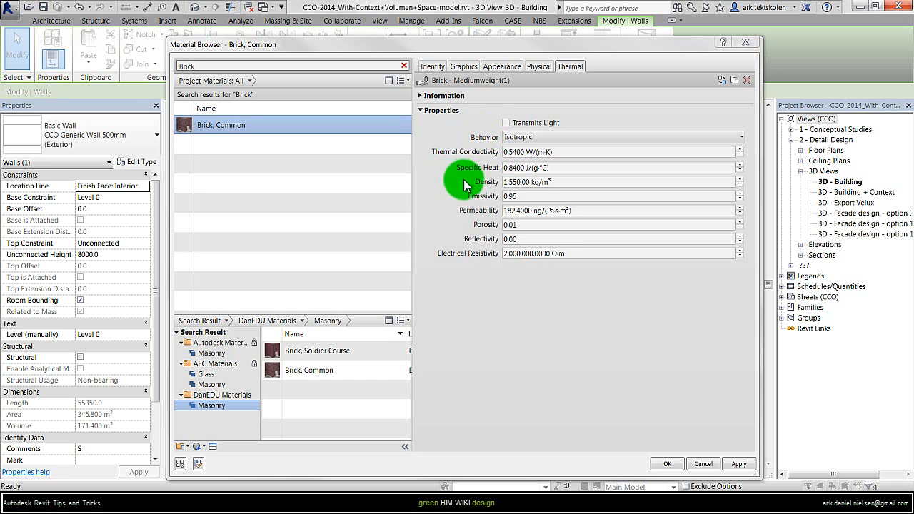
mouse_move(471, 144)
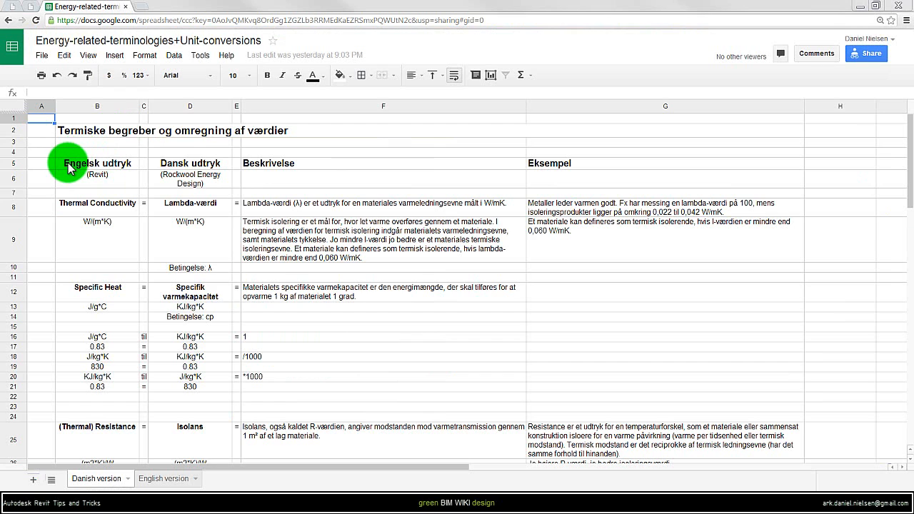
left_click(163, 479)
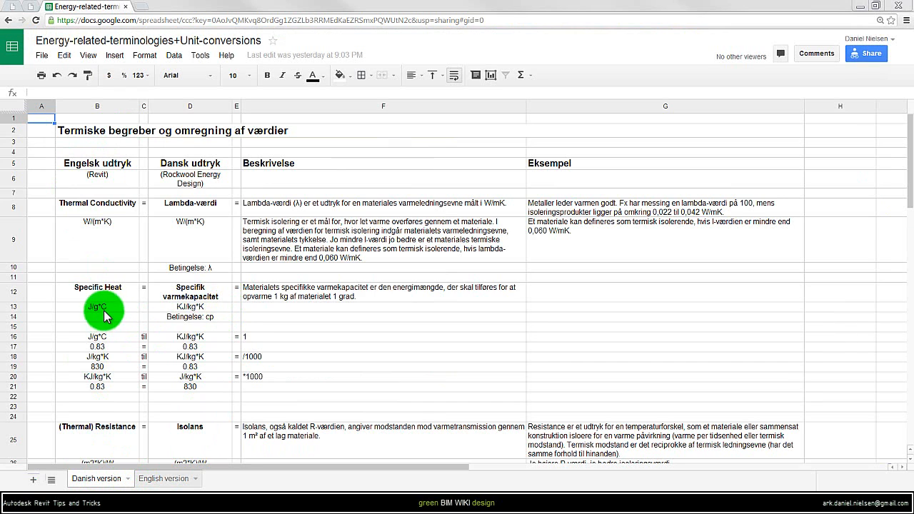
mouse_move(108, 310)
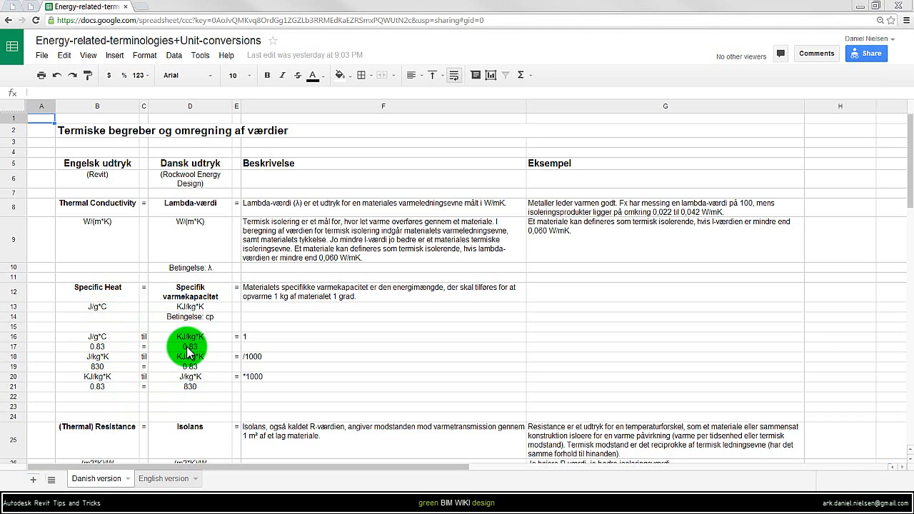
mouse_move(266, 350)
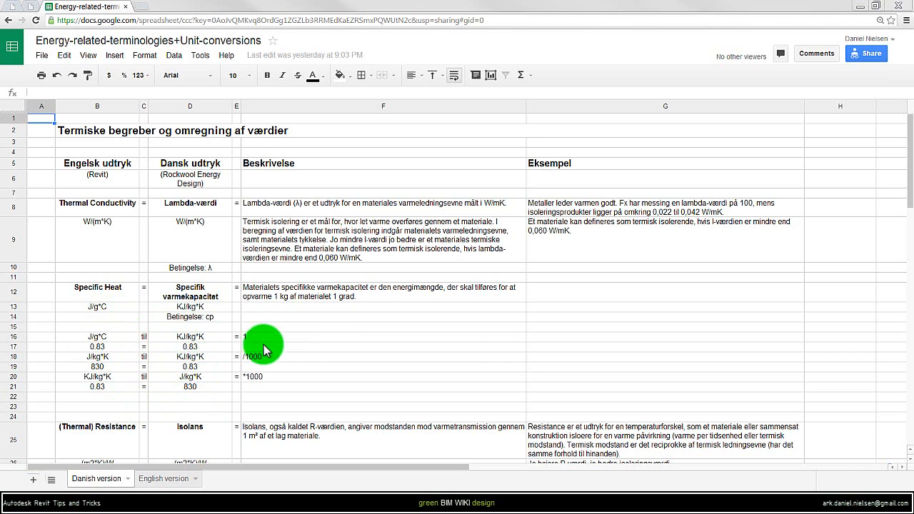
mouse_move(236, 308)
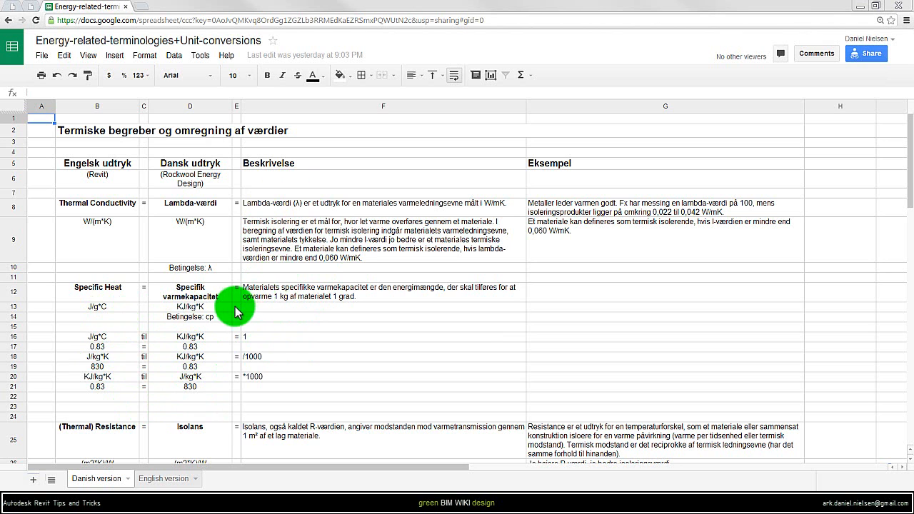
mouse_move(157, 285)
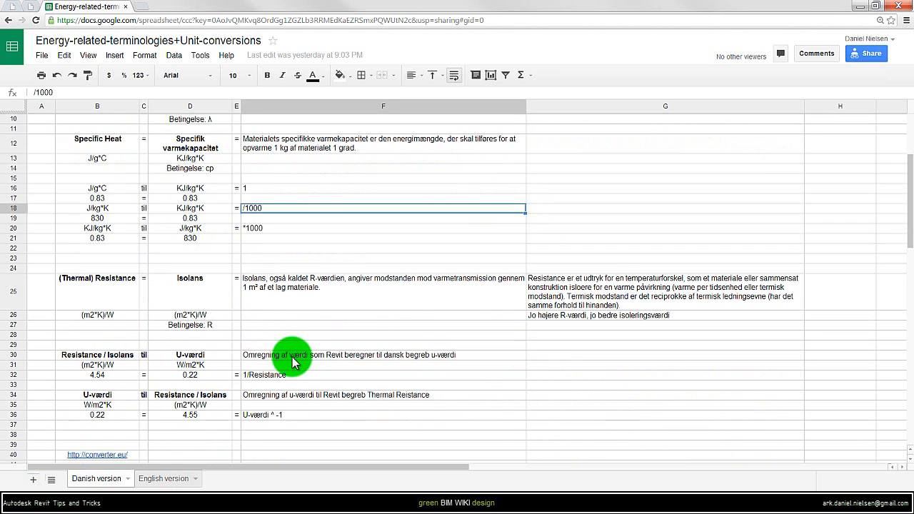
scroll("down", 3)
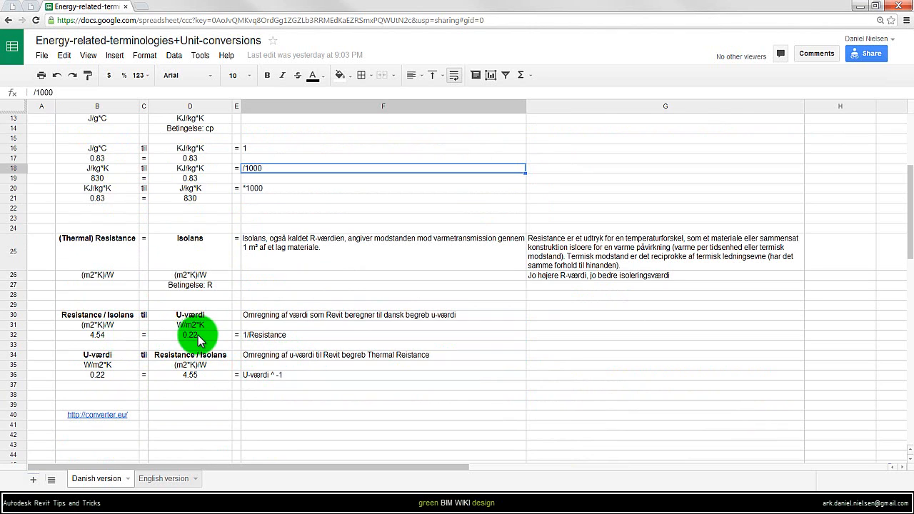
left_click(97, 334)
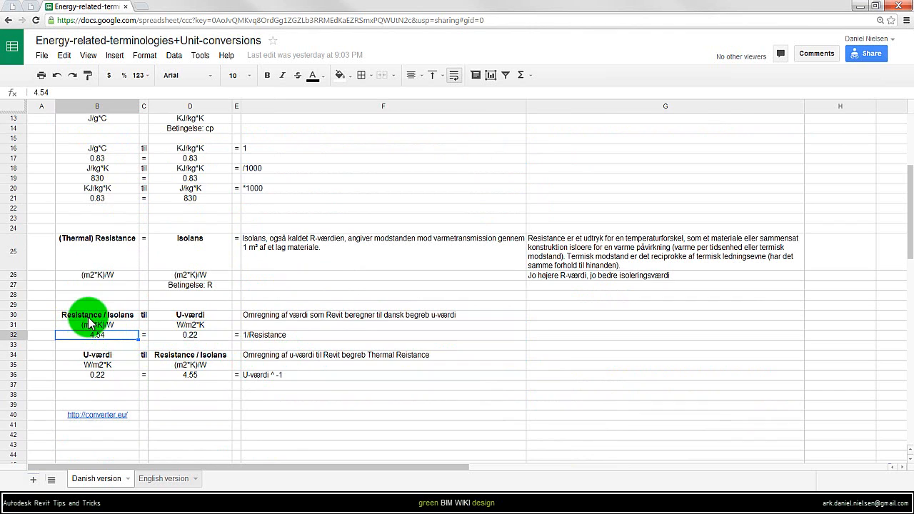
mouse_move(123, 329)
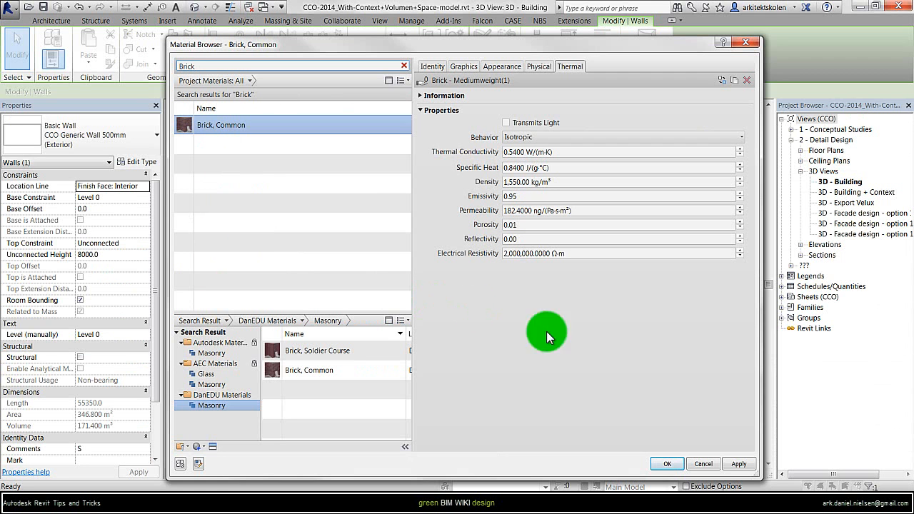
mouse_move(584, 366)
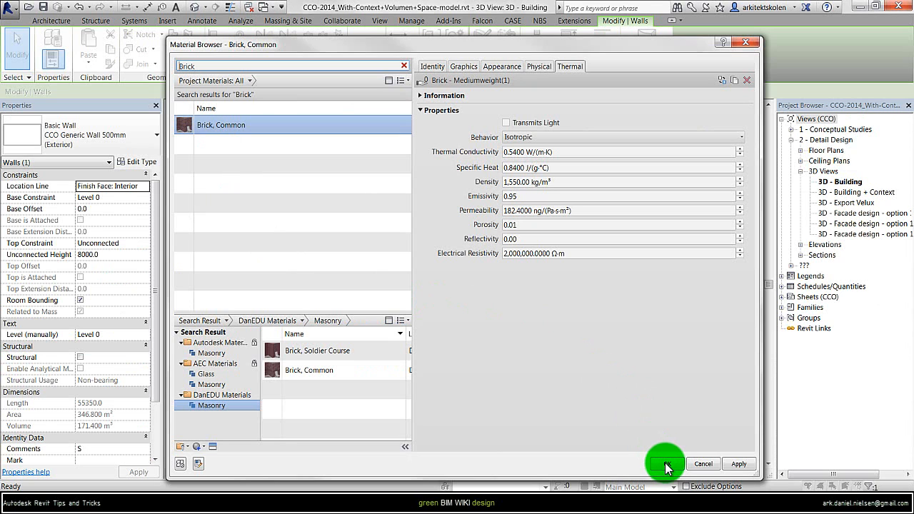
Confirm Brick, Common as the 110 mm finish layer's material, giving 6.2037 m²K/W resistance
left_click(665, 464)
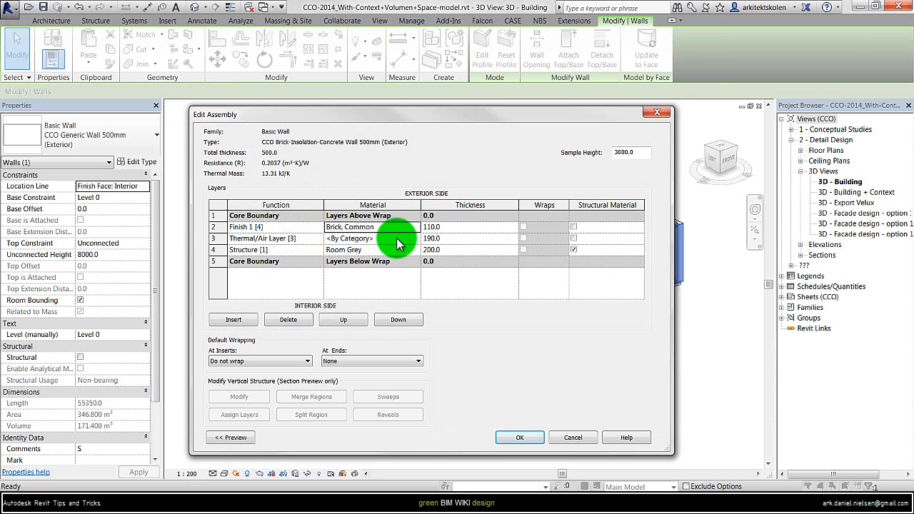
Add Batt insulation from the DanEDU library to the project, keeping both appearances
left_click(350, 237)
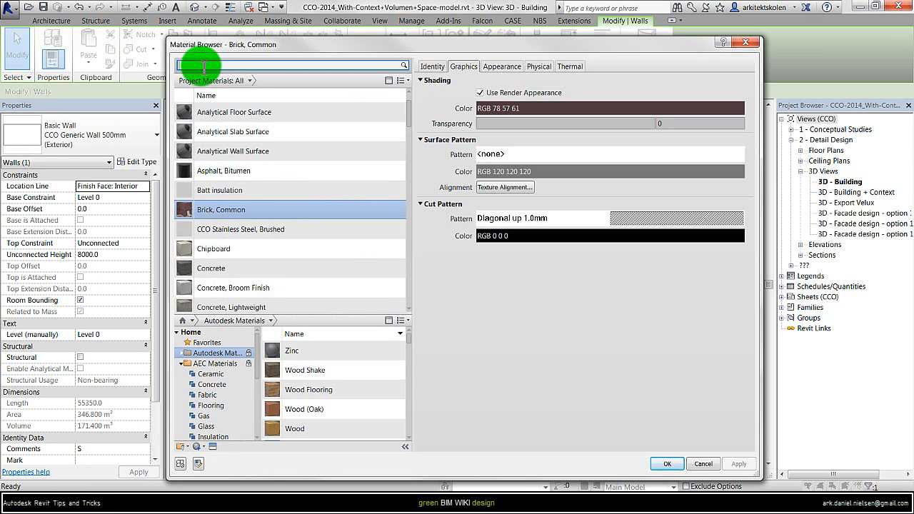
type("insolation")
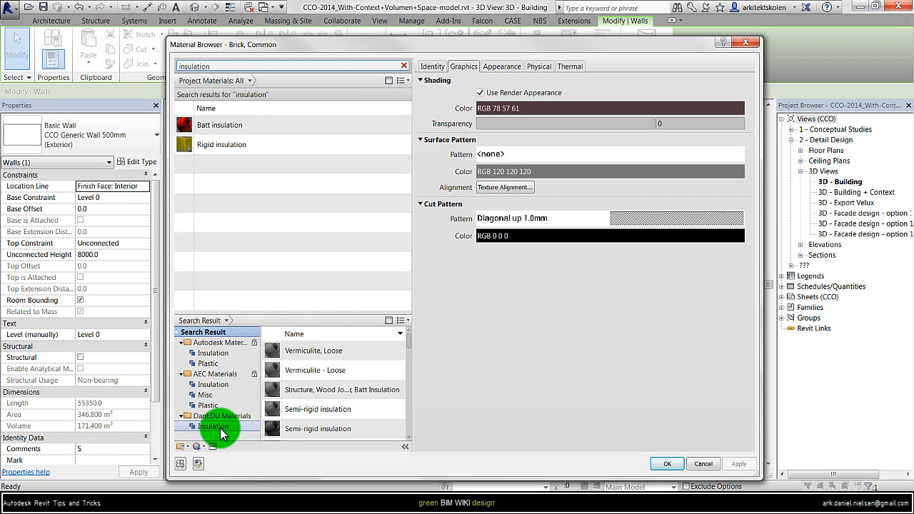
left_click(211, 425)
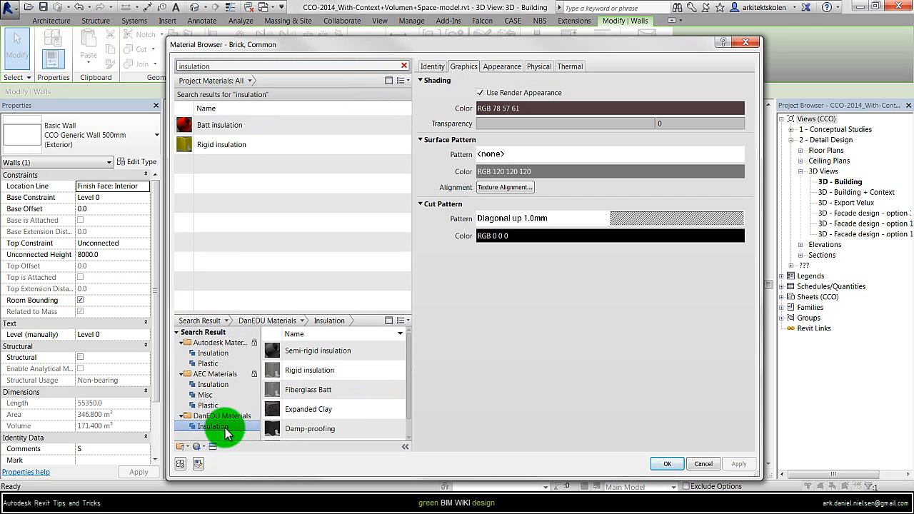
scroll("down", 3)
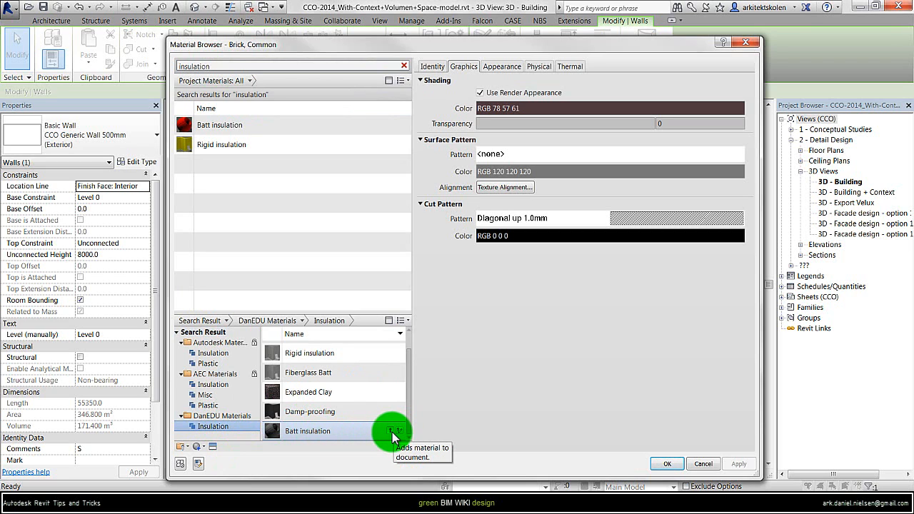
mouse_move(389, 435)
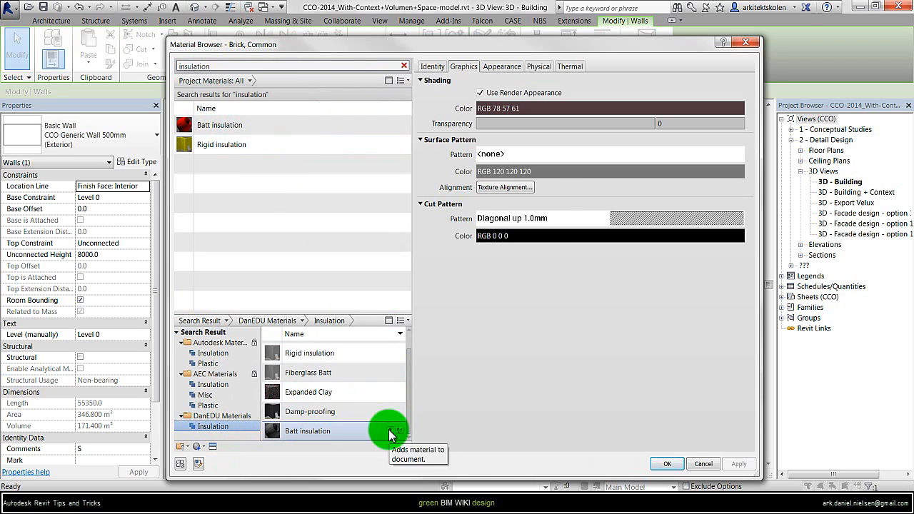
left_click(397, 432)
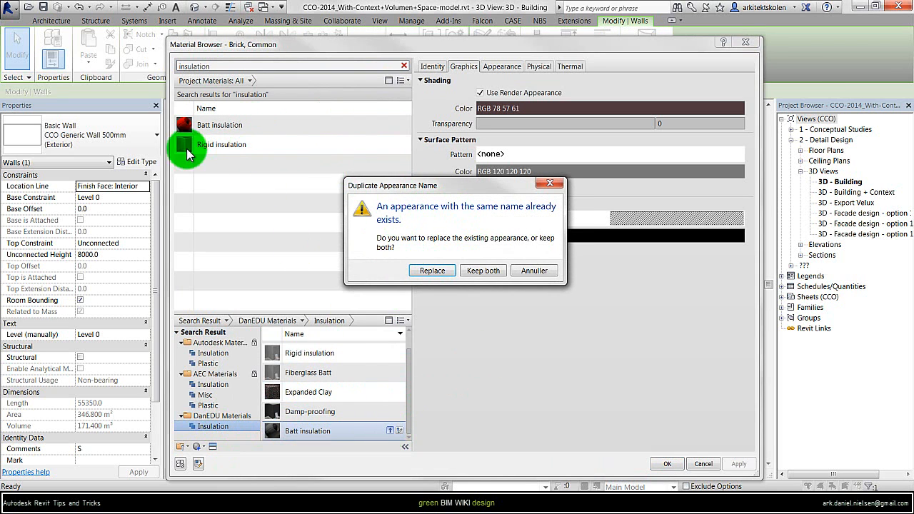
left_click(431, 271)
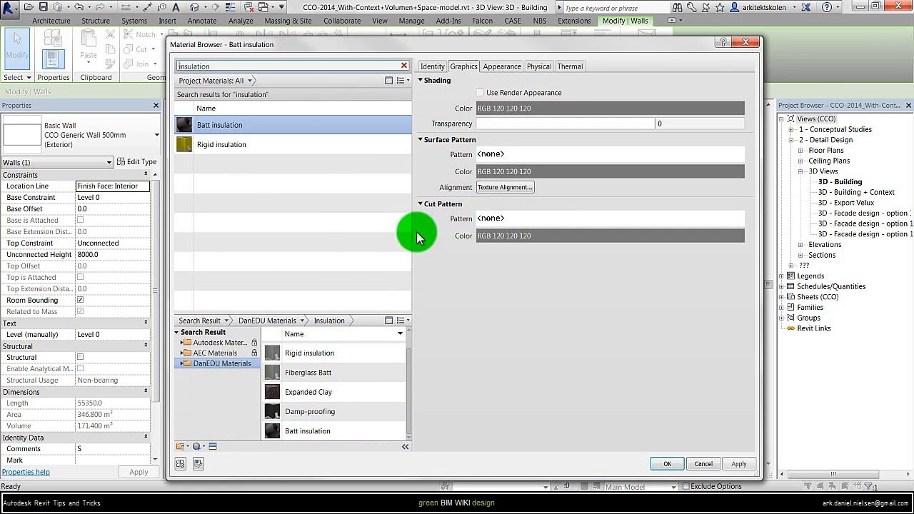
left_click(222, 144)
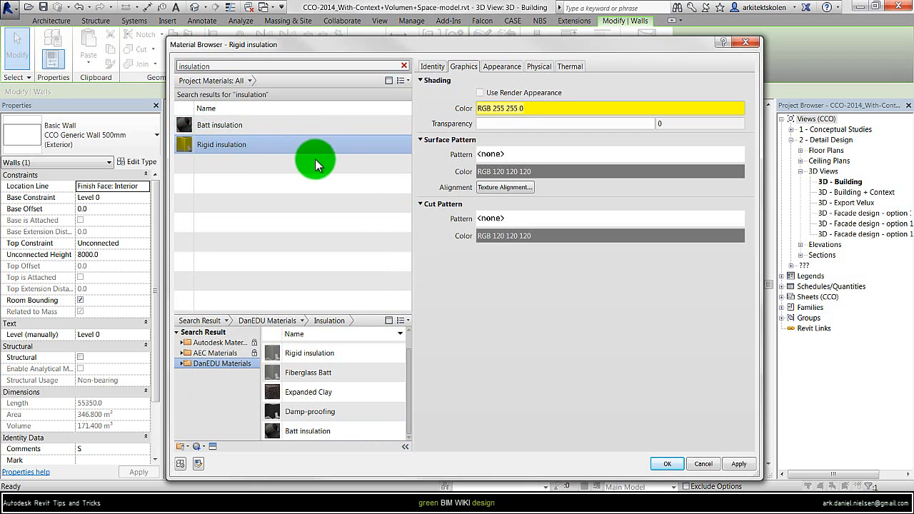
left_click(220, 124)
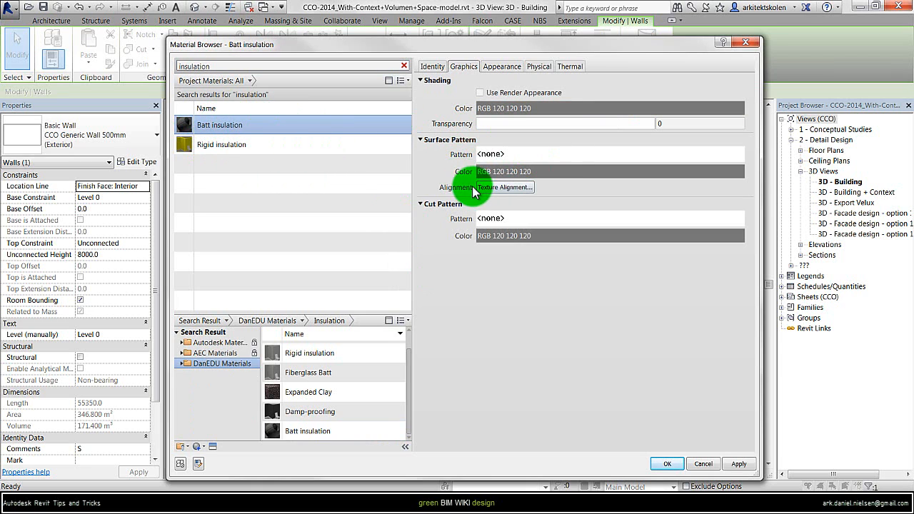
mouse_move(570, 66)
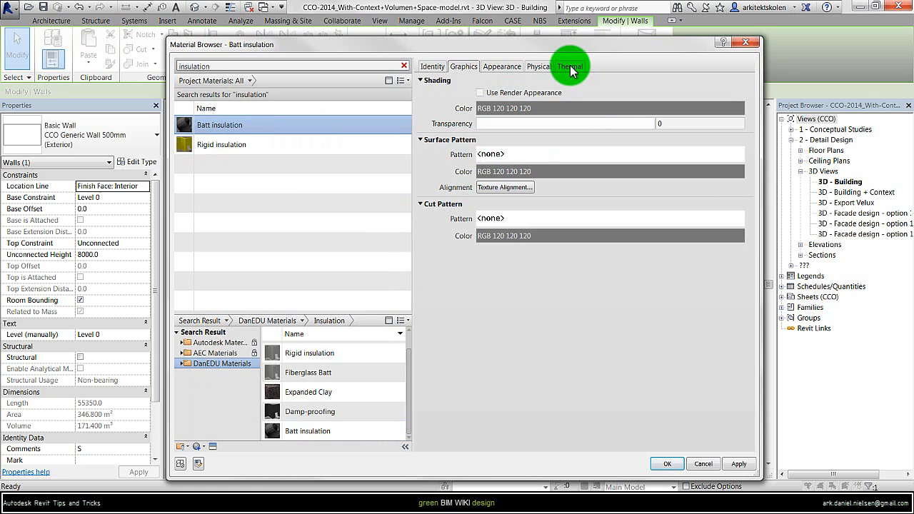
Check Batt insulation's rock wool thermal properties and assign it to the 190 mm thermal layer
left_click(570, 65)
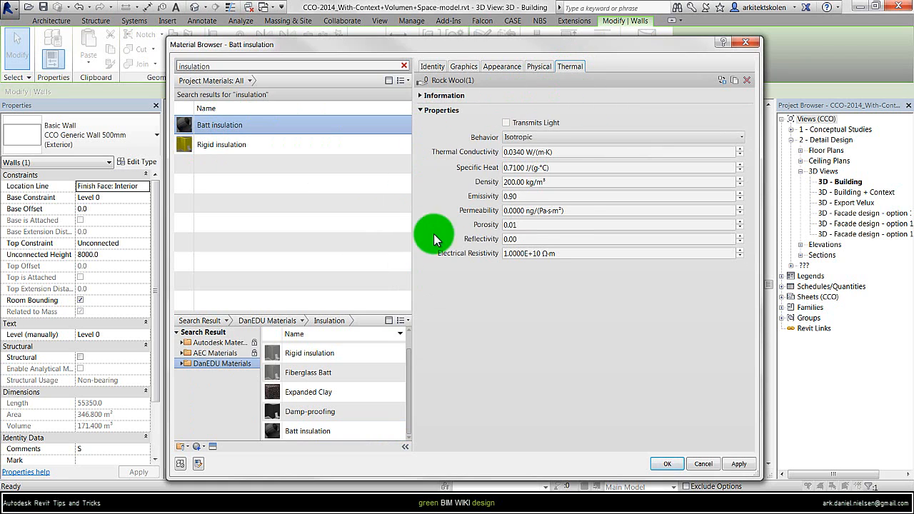
mouse_move(526, 113)
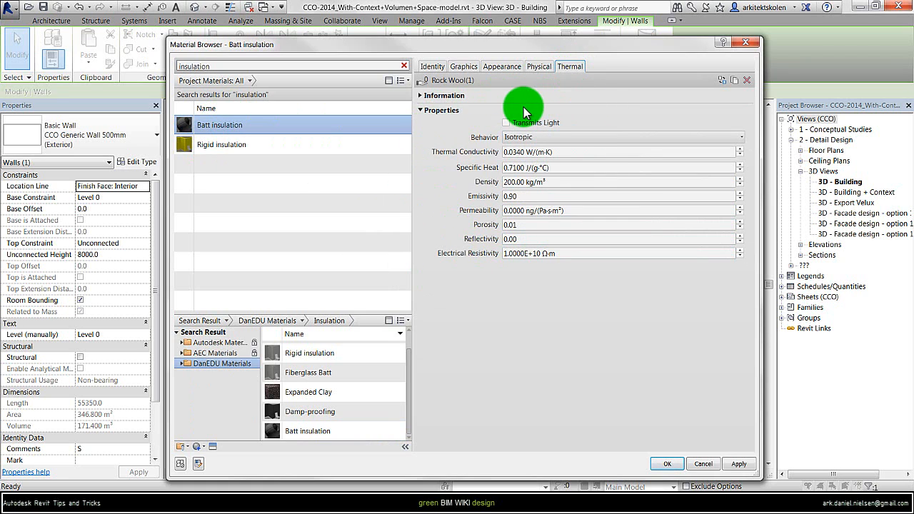
mouse_move(460, 160)
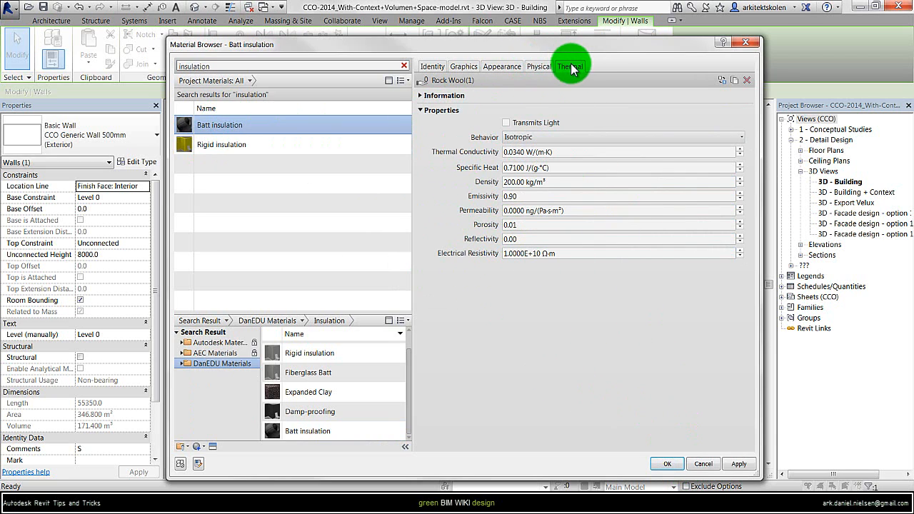
mouse_move(566, 85)
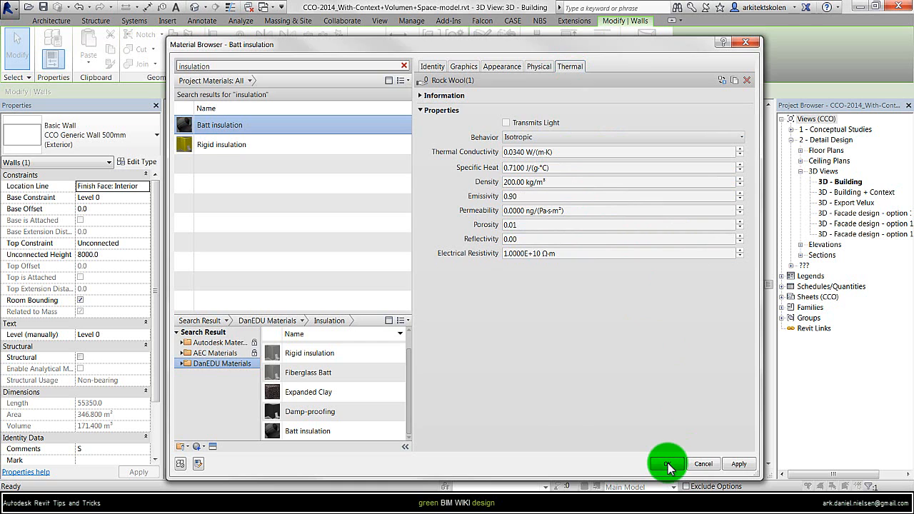
left_click(668, 462)
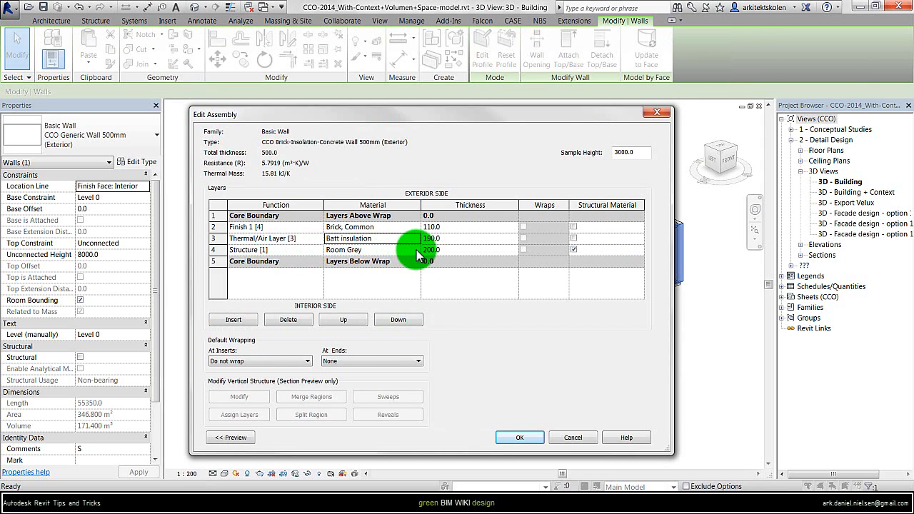
Assign Concrete, Lightweight with thermal properties to the 200 mm structure layer, resistance 6.7489 m²K/W
left_click(370, 249)
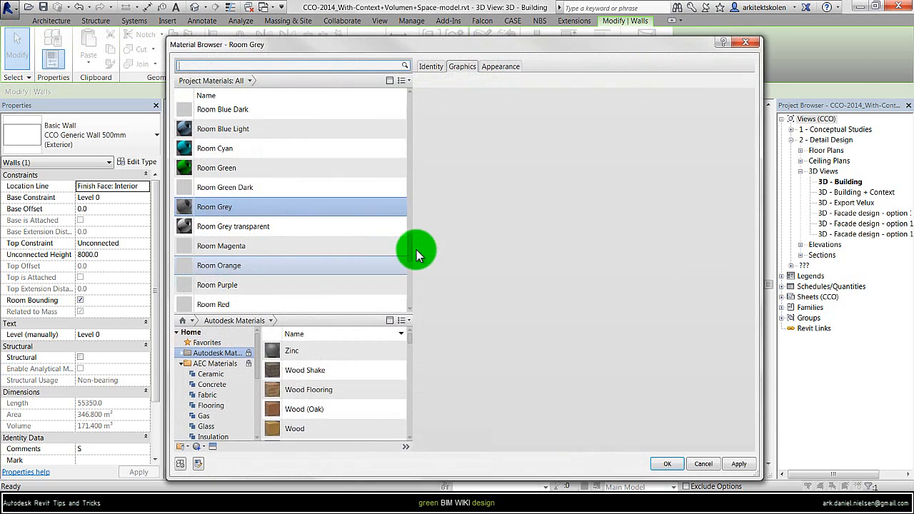
left_click(463, 65)
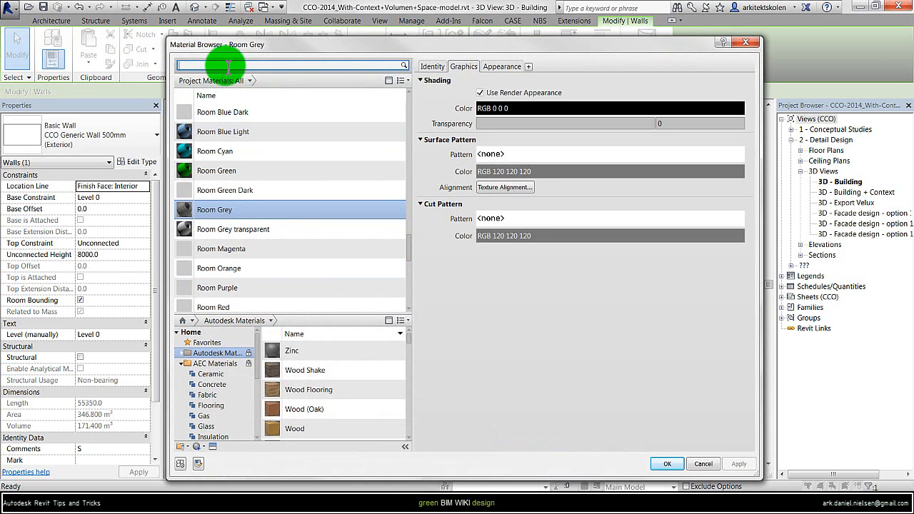
type("concrete")
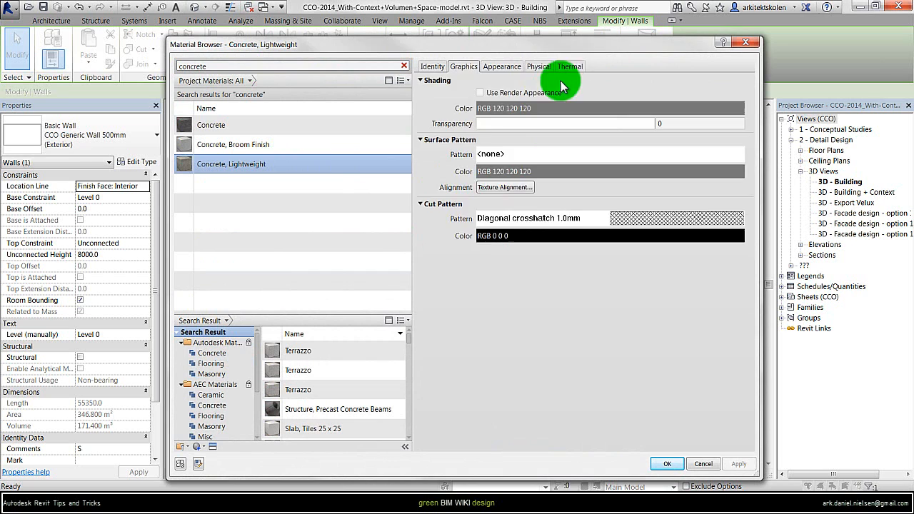
left_click(569, 66)
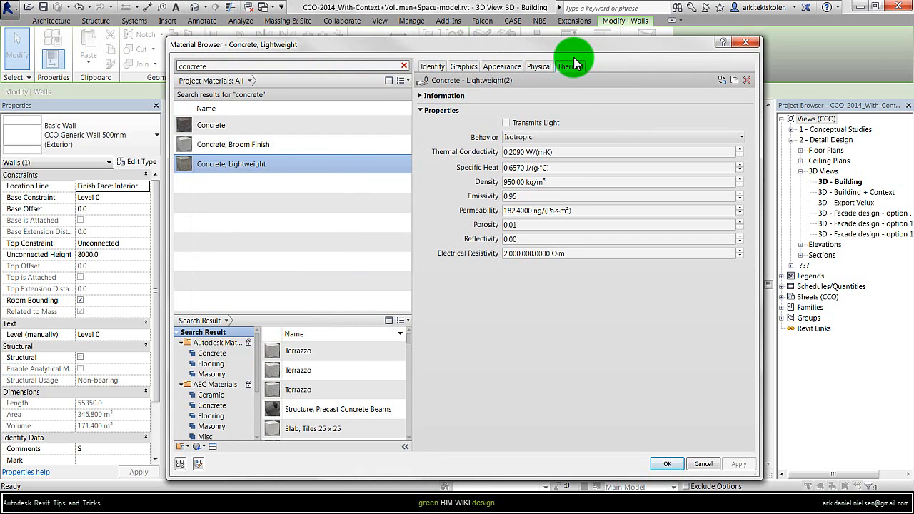
left_click(570, 66)
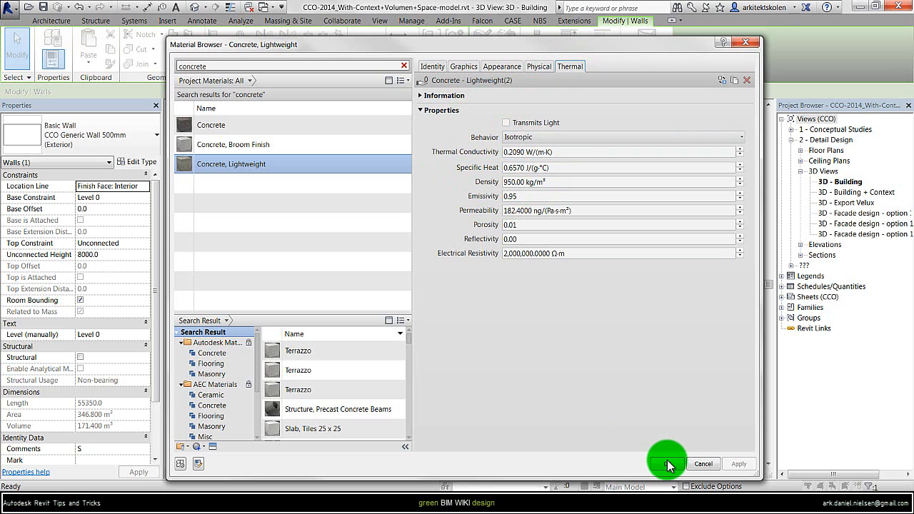
left_click(667, 462)
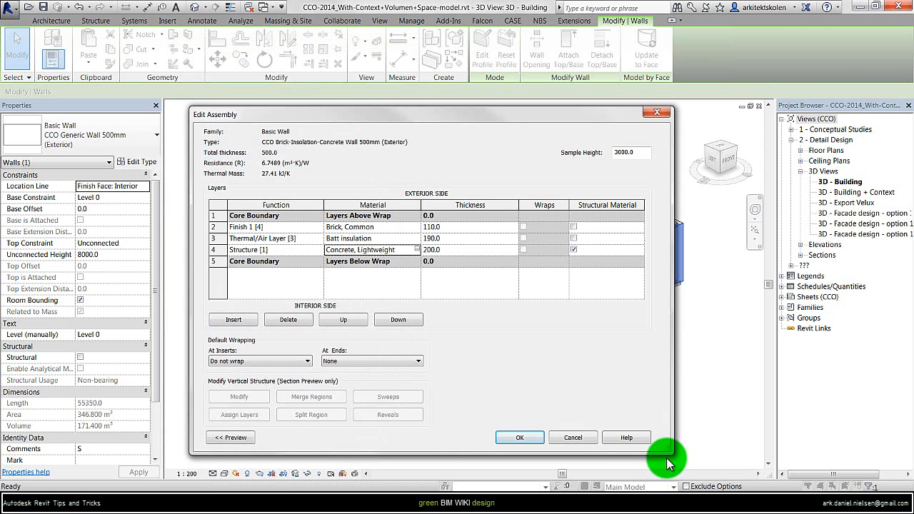
left_click(275, 227)
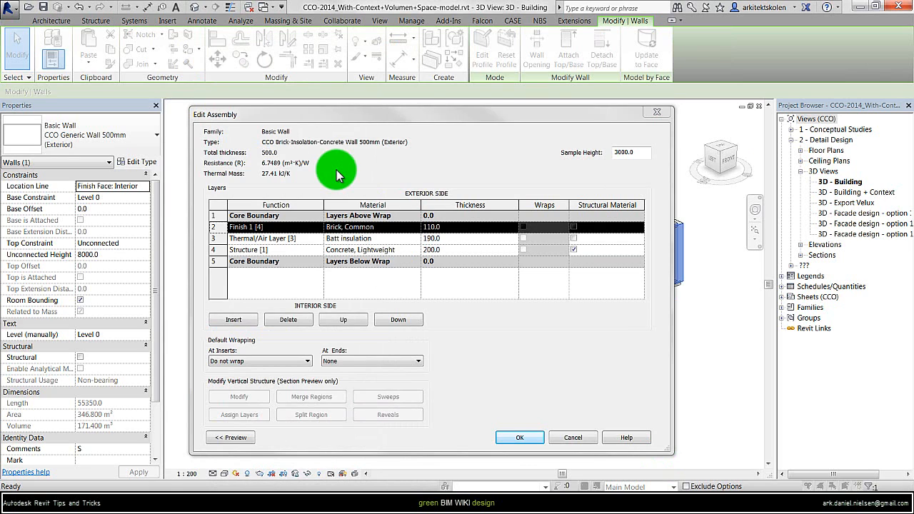
mouse_move(324, 169)
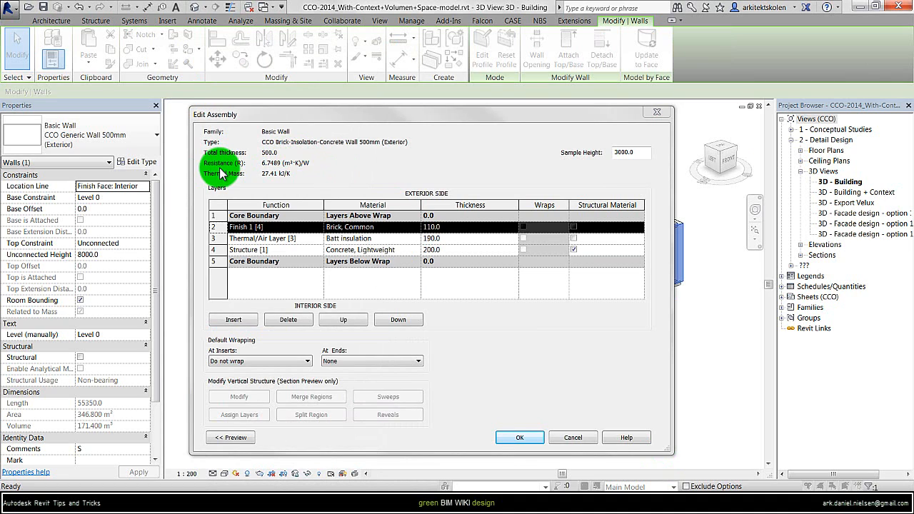
mouse_move(260, 174)
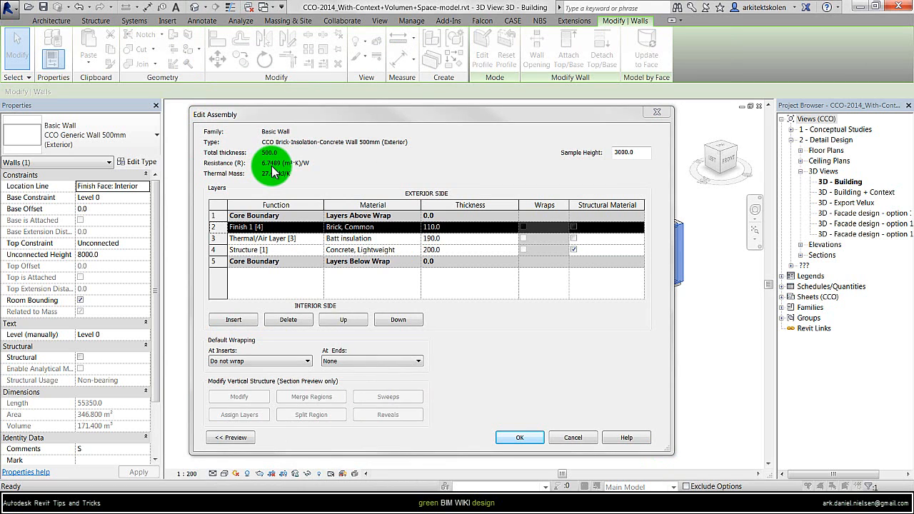
mouse_move(280, 174)
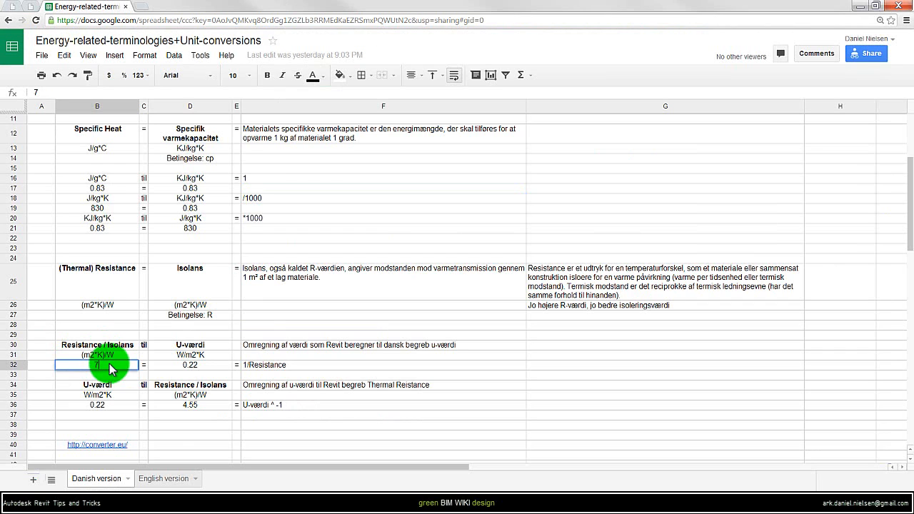
Enter the wall's resistance ending in .75 into the sheet's Resistance cell for U-value conversion
type(".75")
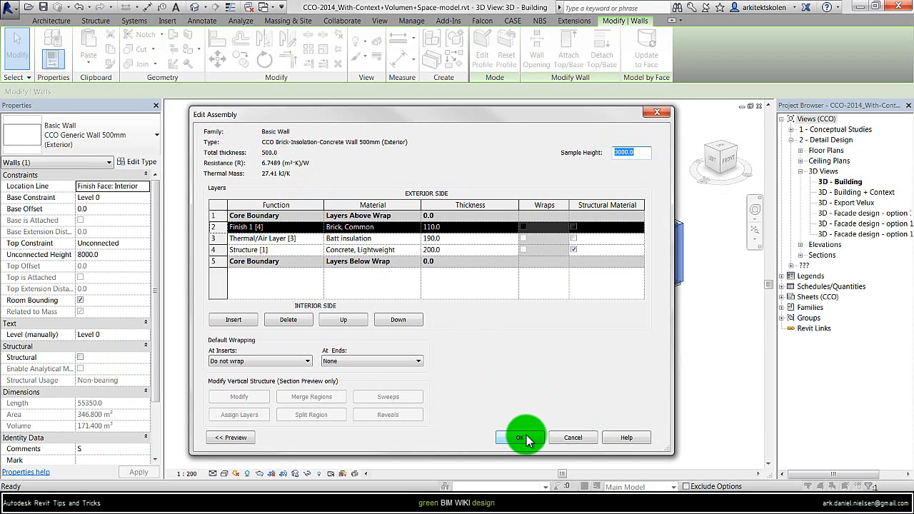
Accept the three-layer assembly so Type Properties report 0.1482 coefficient, 6.7489 m²K/W, 27.41 kJ/K
left_click(523, 437)
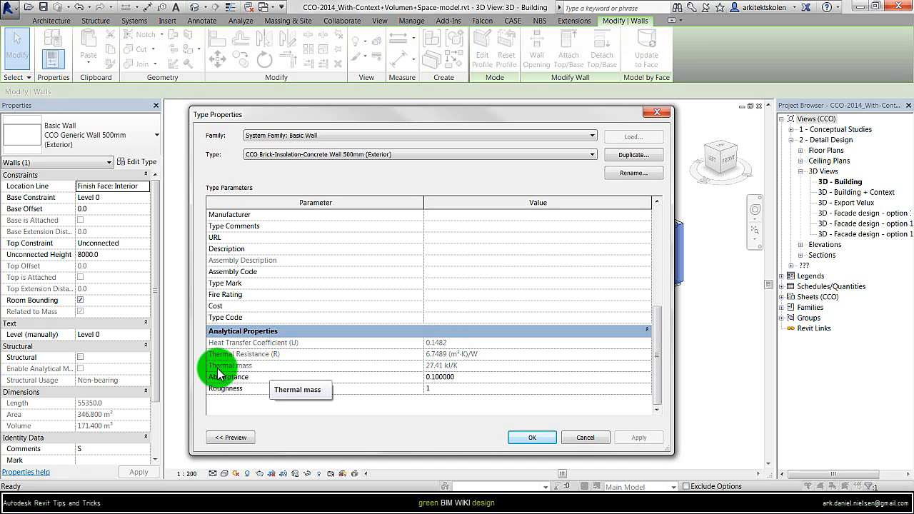
mouse_move(249, 376)
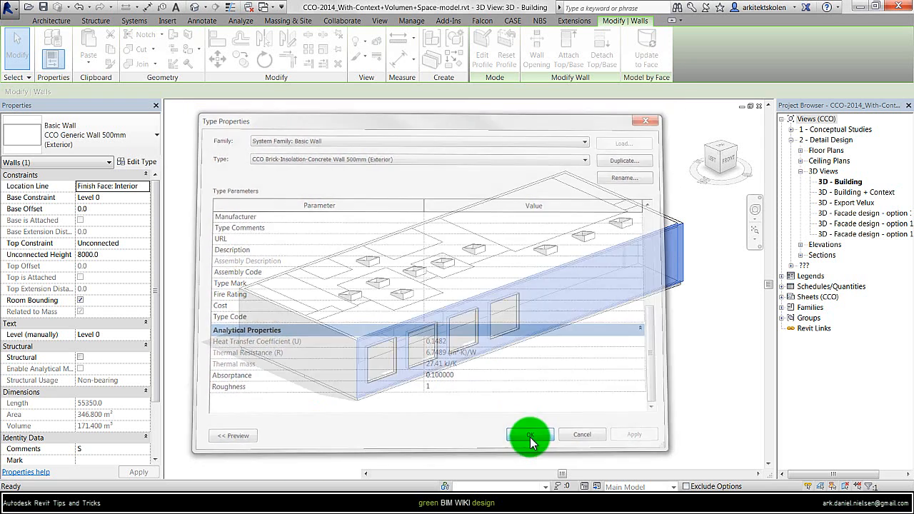
Accept the wall type so the long facade wall uses the new 500mm brick-insulation-concrete type
left_click(528, 434)
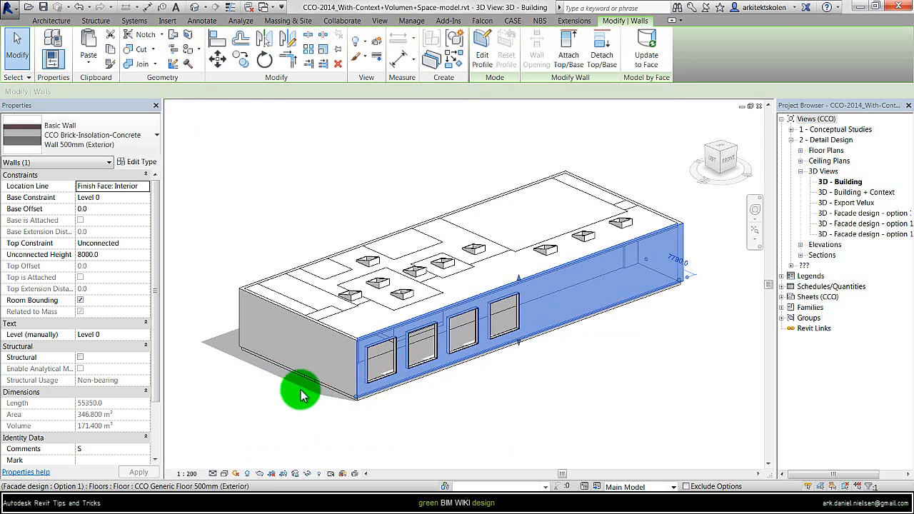
mouse_move(277, 217)
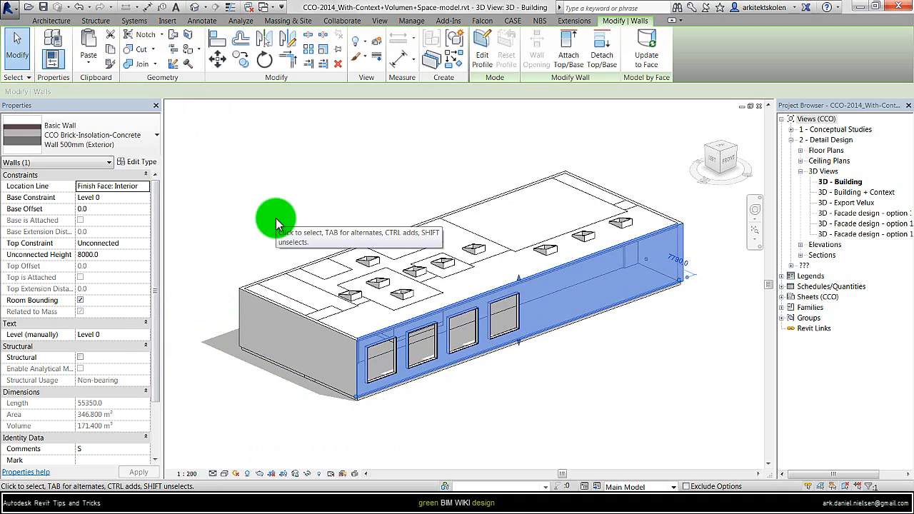